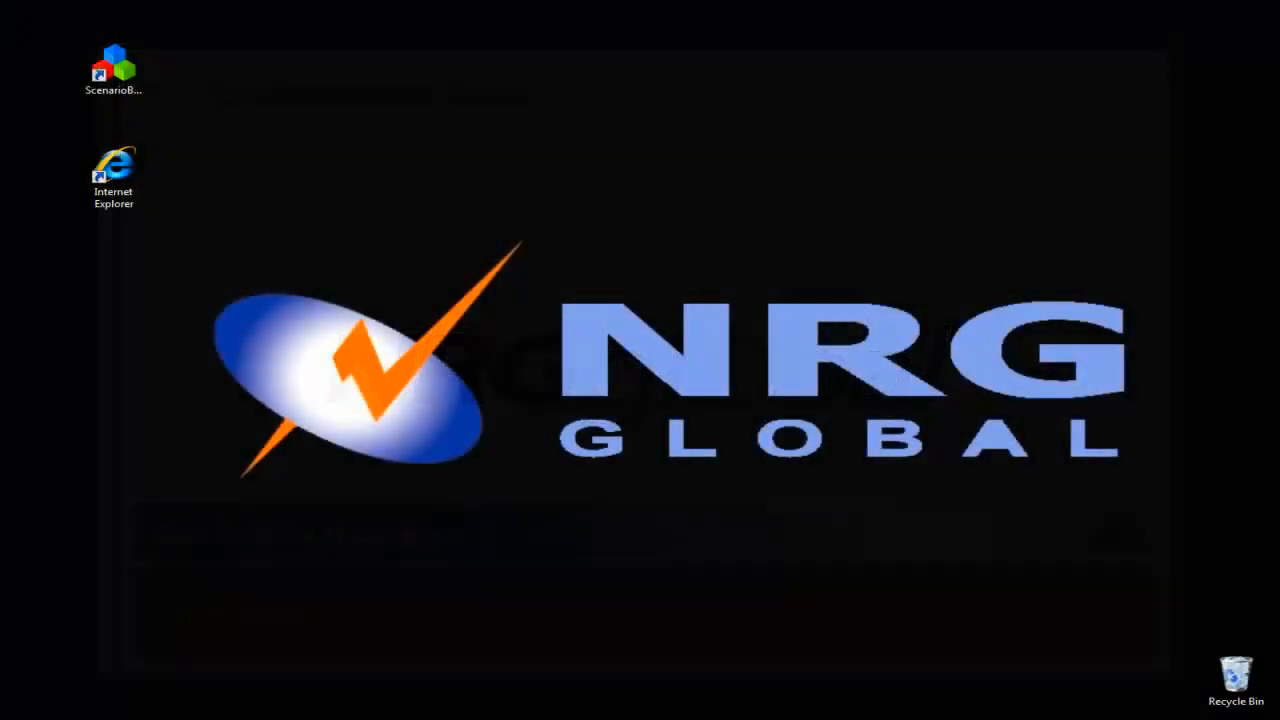
Step: Launch ScenarioBuilder from the desktop shortcut to reach its welcome window
{"action": "double_click", "coordinate": [112, 68]}
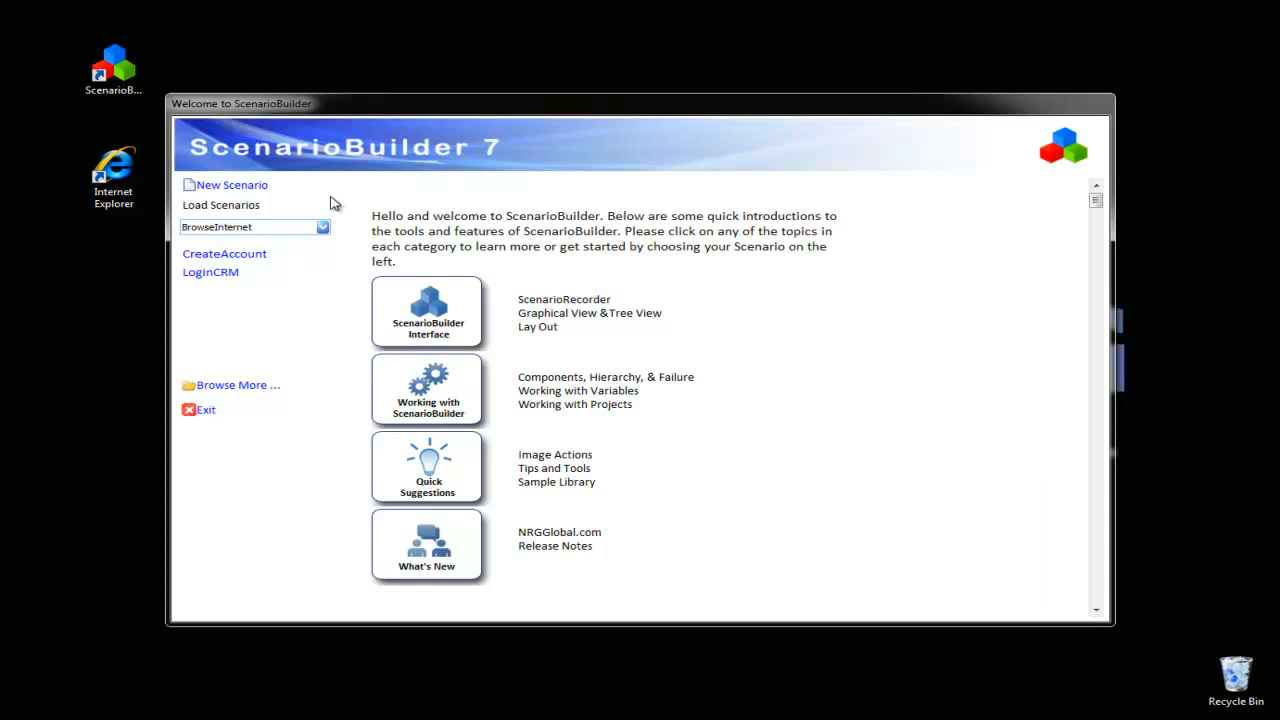
{"action": "mouse_move", "coordinate": [380, 390]}
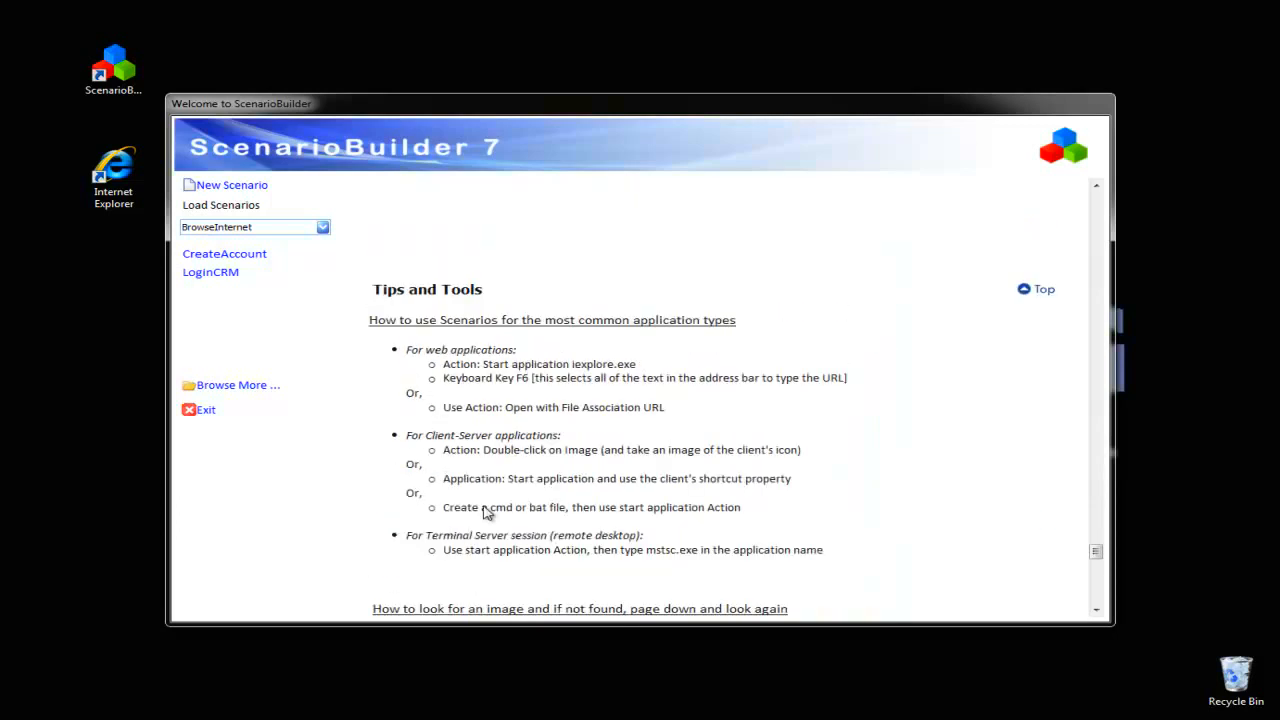
{"action": "mouse_move", "coordinate": [1030, 290]}
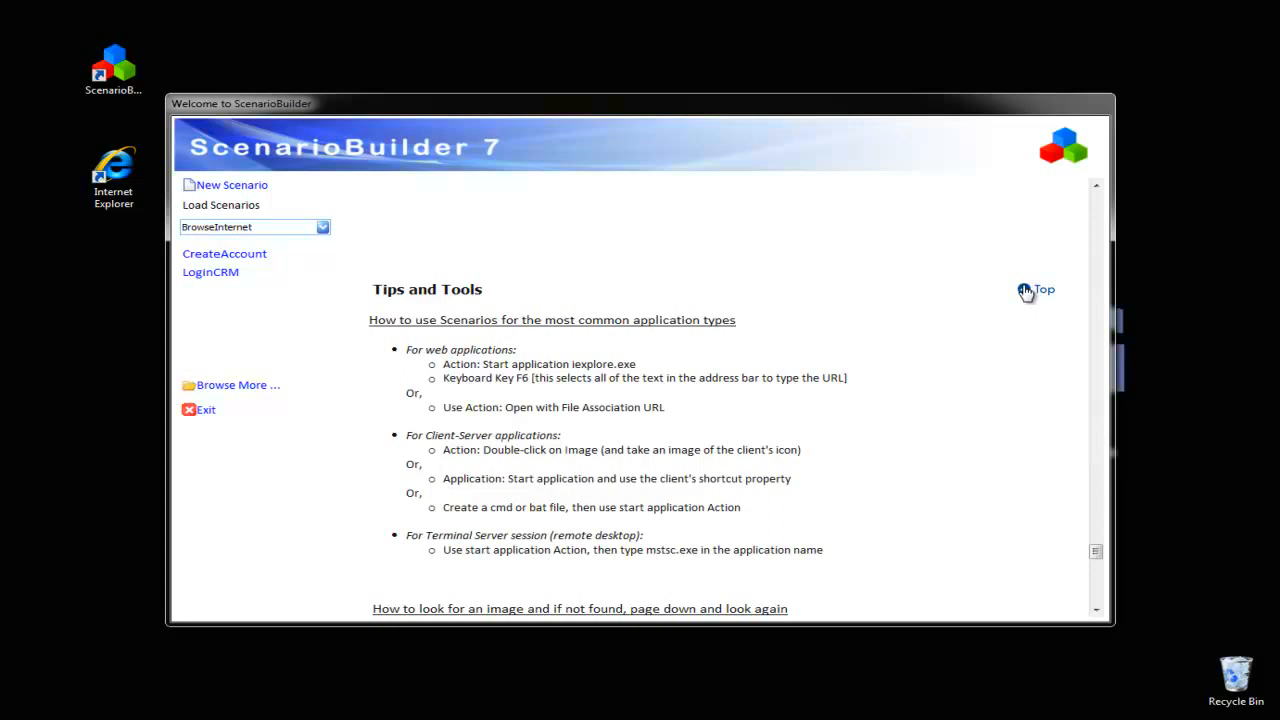
{"action": "left_click", "coordinate": [1036, 290]}
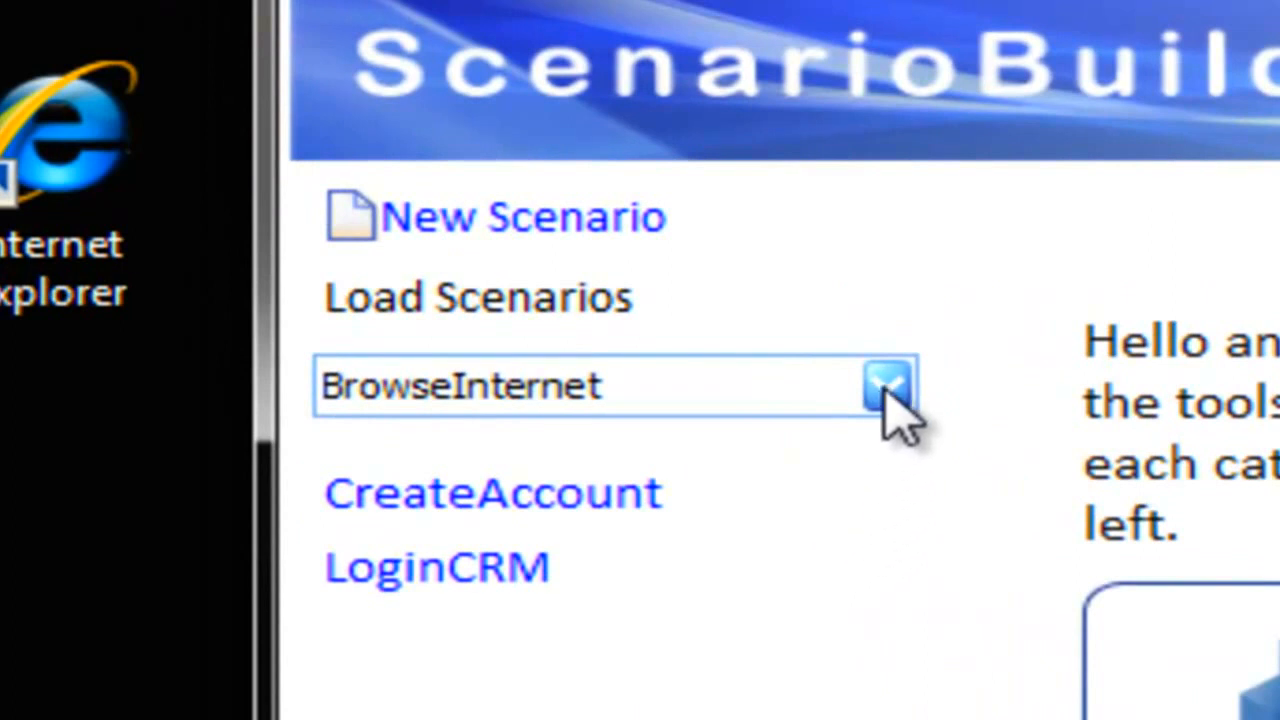
{"action": "left_click", "coordinate": [888, 386]}
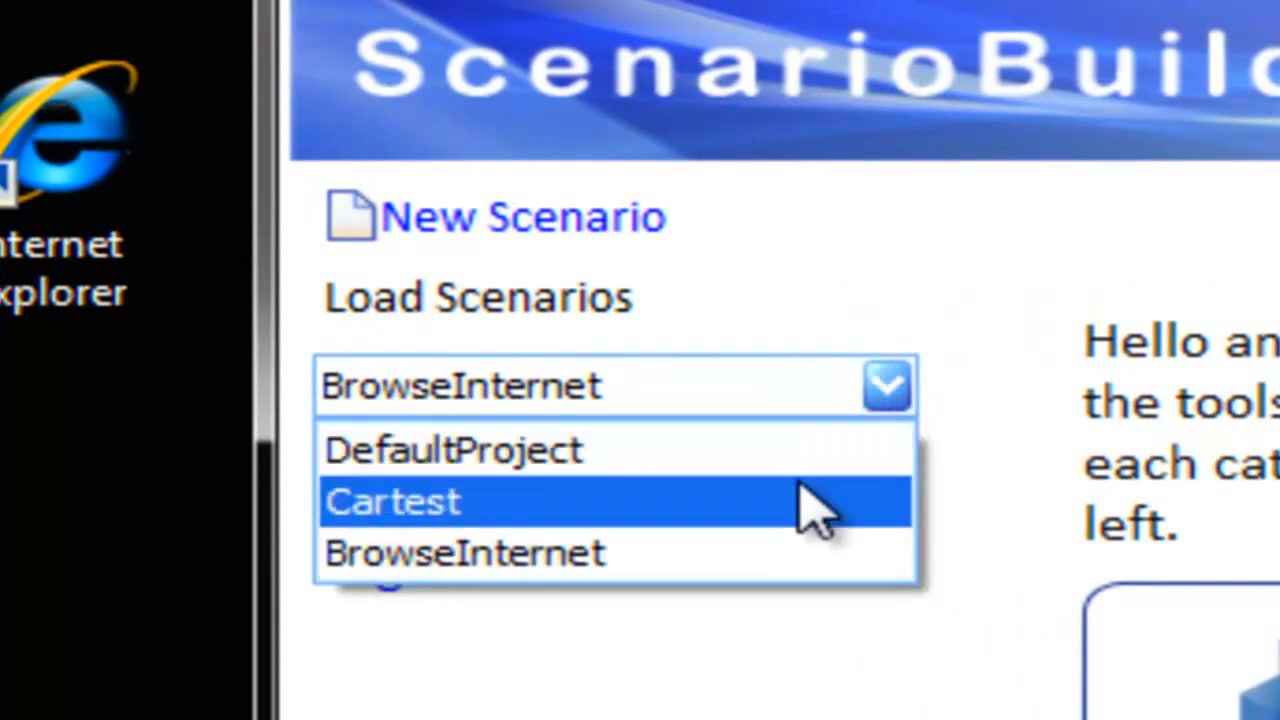
{"action": "left_click", "coordinate": [392, 502]}
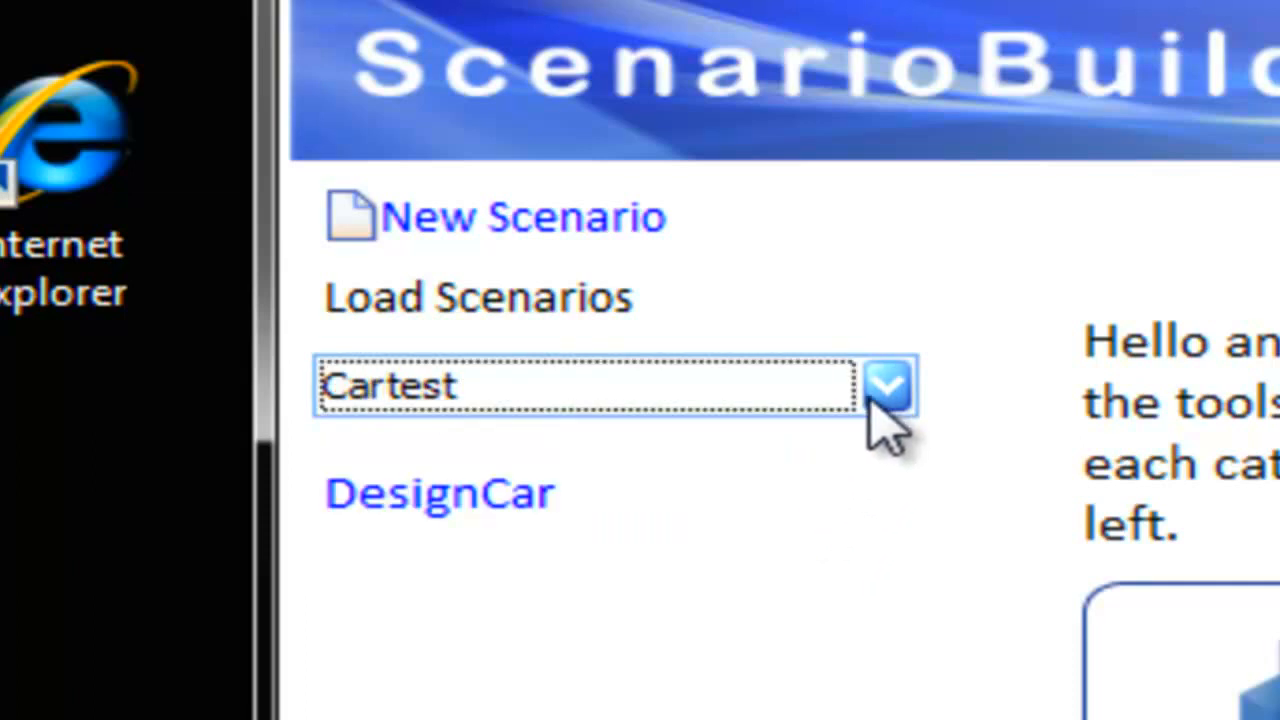
{"action": "left_click", "coordinate": [886, 388]}
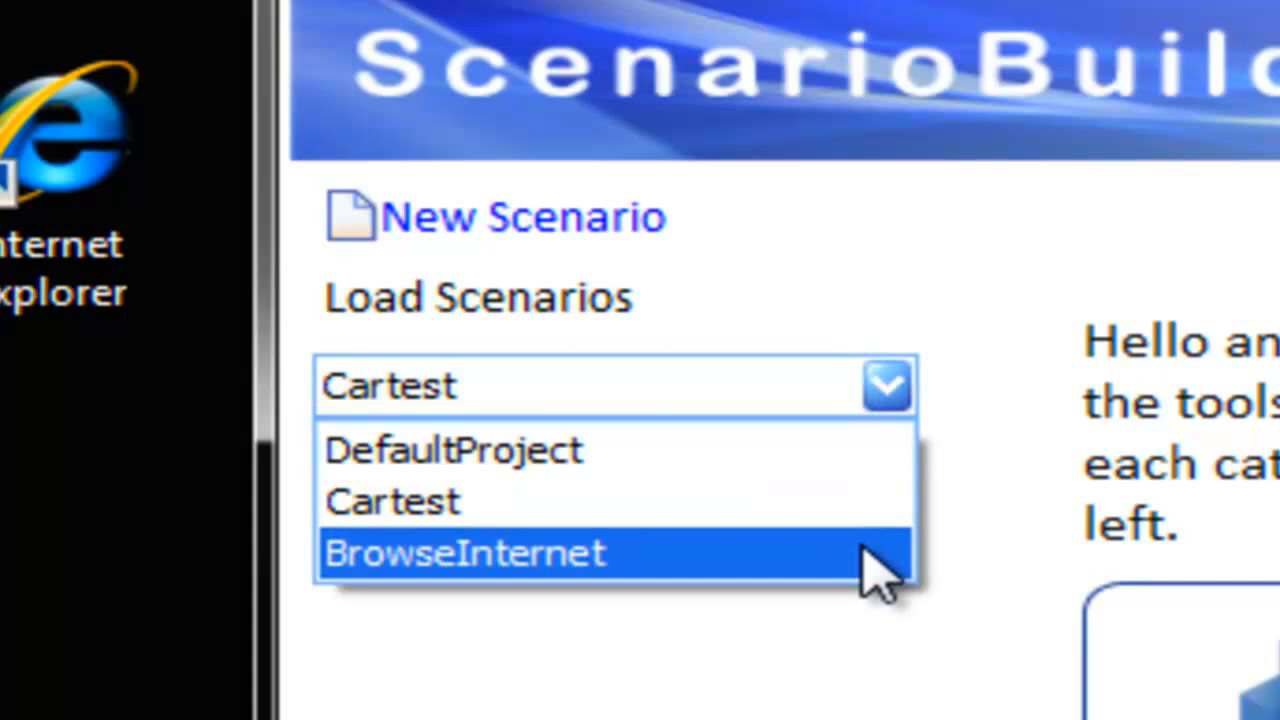
{"action": "left_click", "coordinate": [464, 552]}
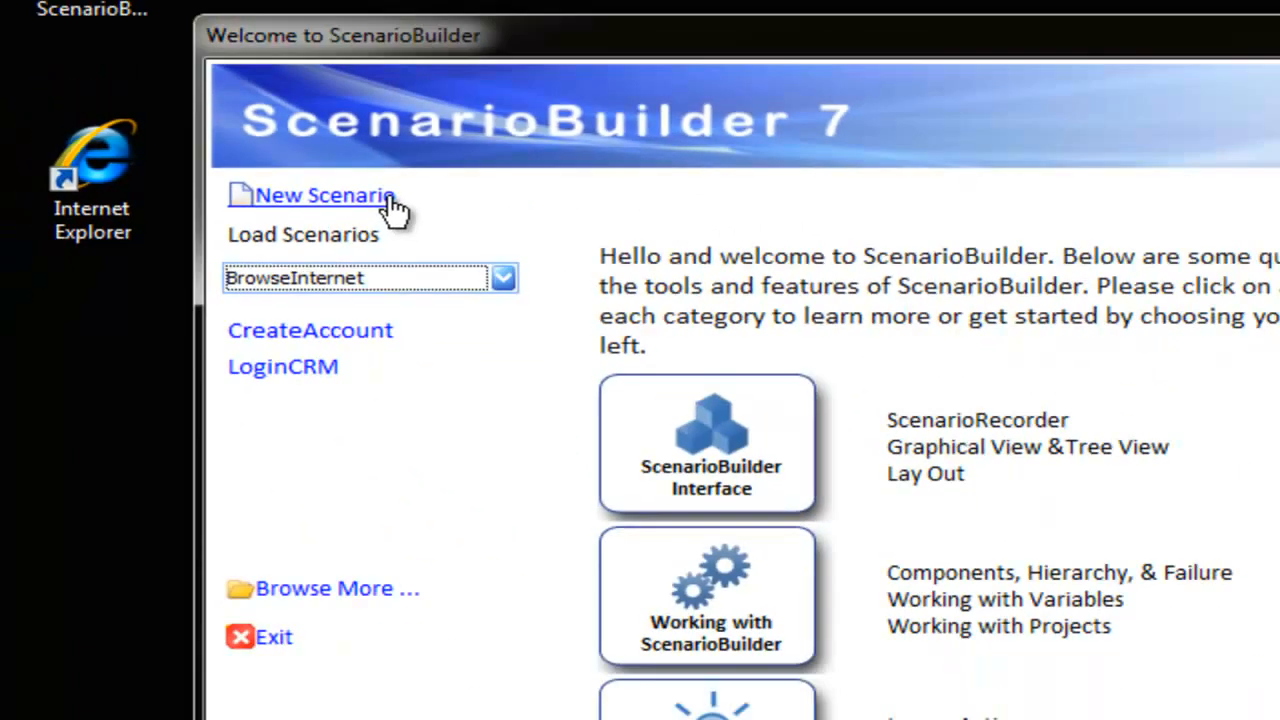
Step: Start a new scenario and name it SearchNRGGlobal instead of Untitled
{"action": "left_click", "coordinate": [312, 196]}
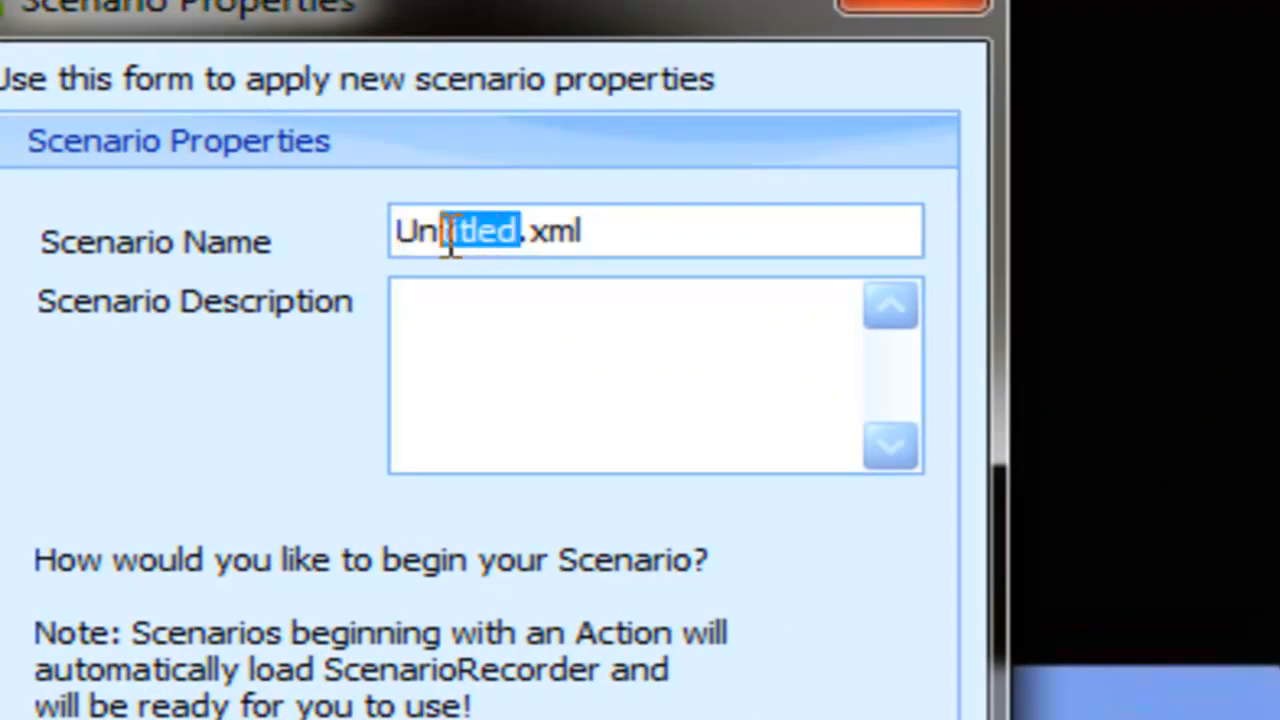
{"action": "double_click", "coordinate": [456, 232]}
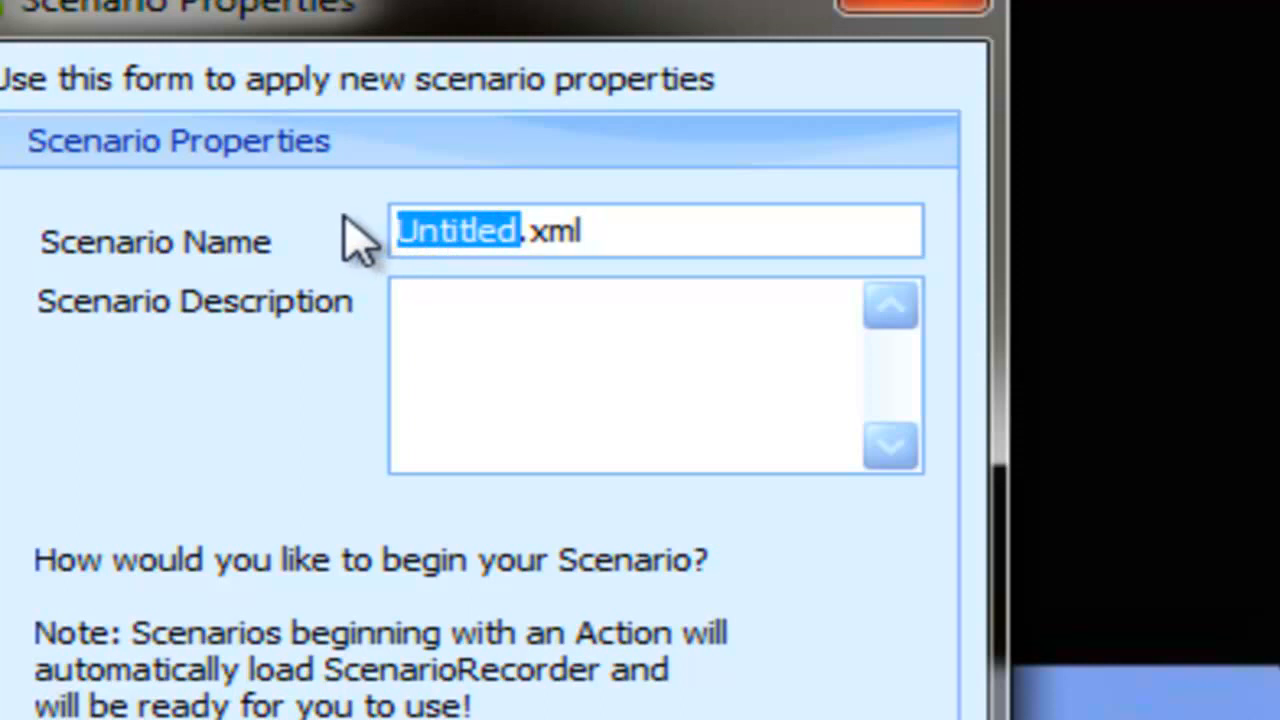
{"action": "type", "text": "SearchNR.xml"}
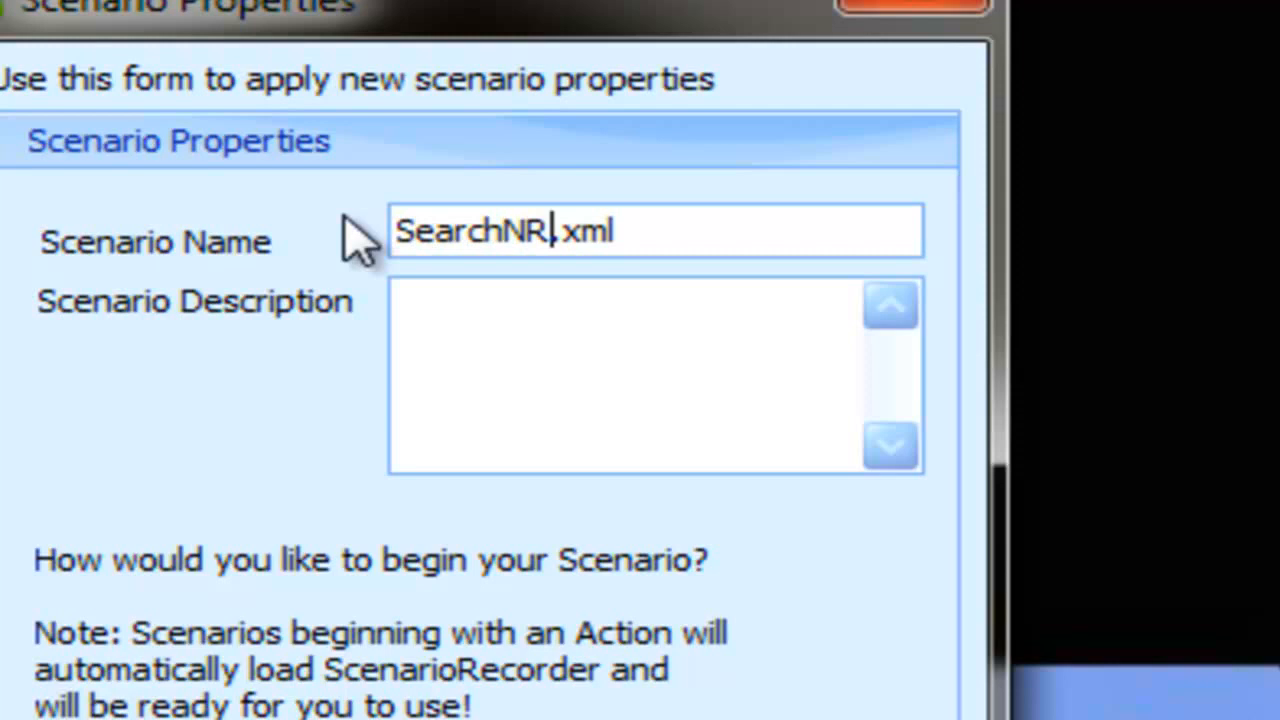
{"action": "type", "text": "GGlobal"}
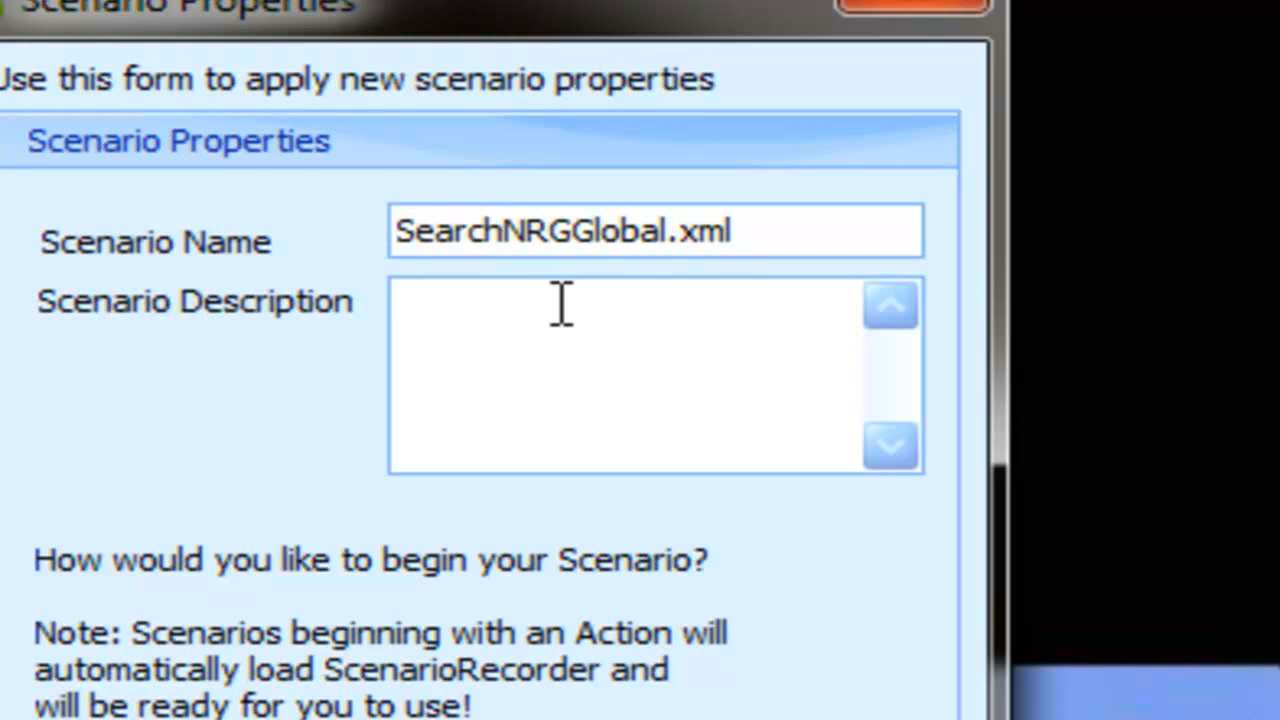
Step: Describe it as 'open browser and search' and make it begin by opening a web app
{"action": "type", "text": "open br"}
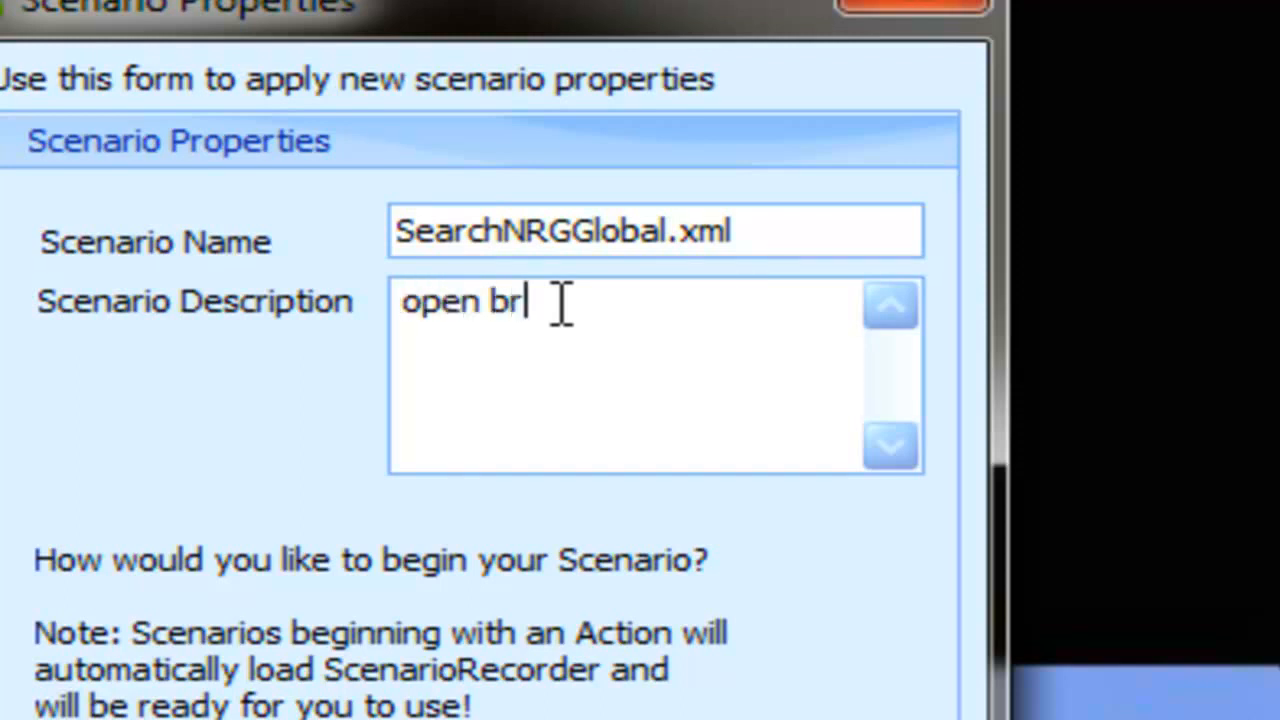
{"action": "type", "text": "owser and s"}
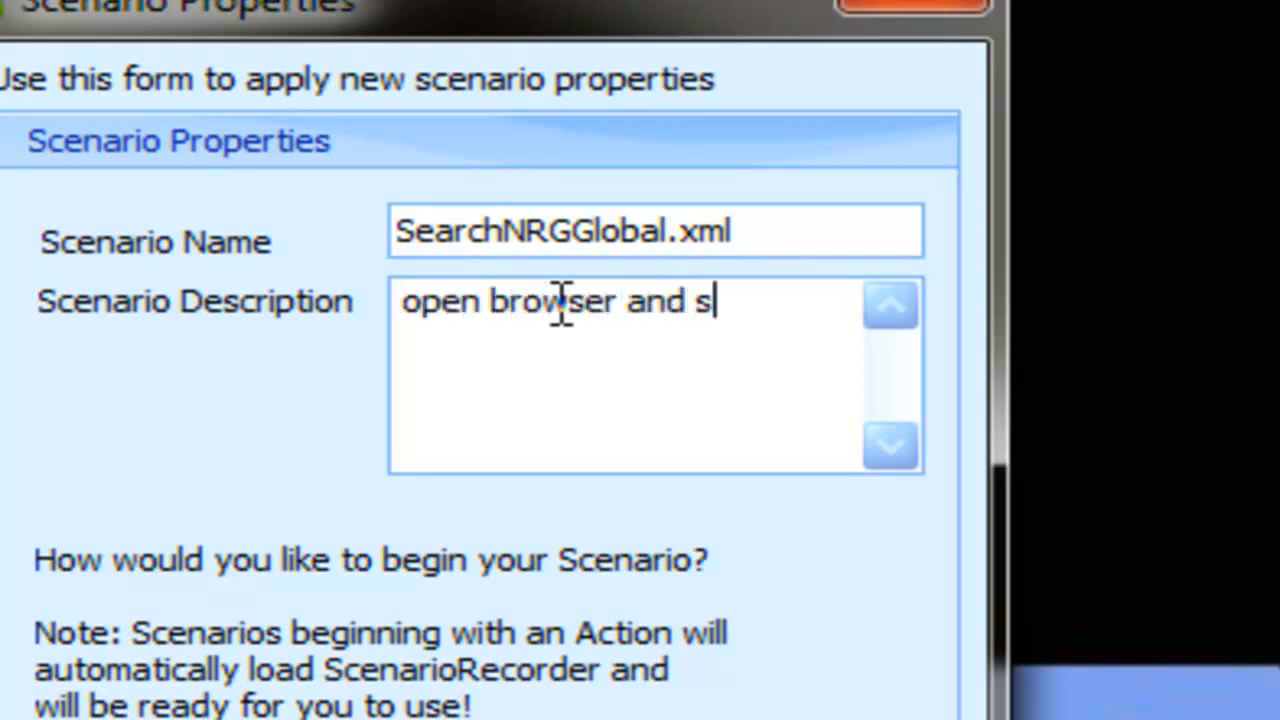
{"action": "type", "text": "earch"}
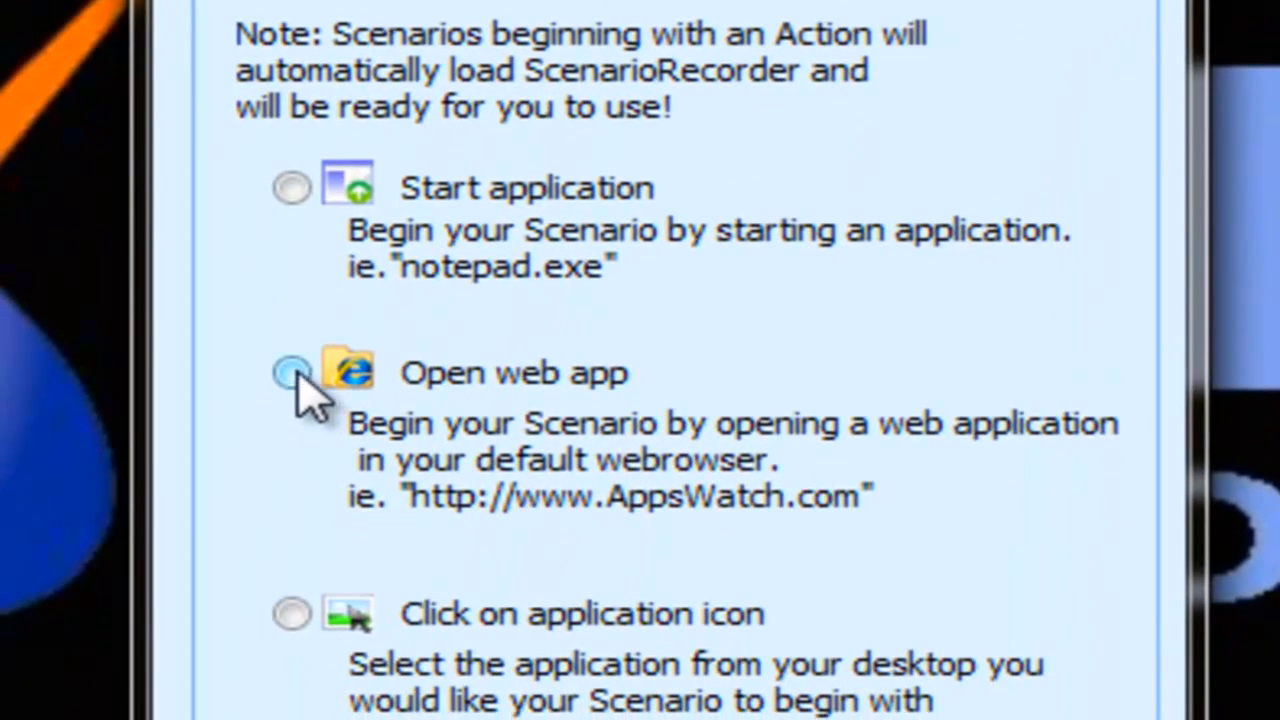
{"action": "left_click", "coordinate": [292, 374]}
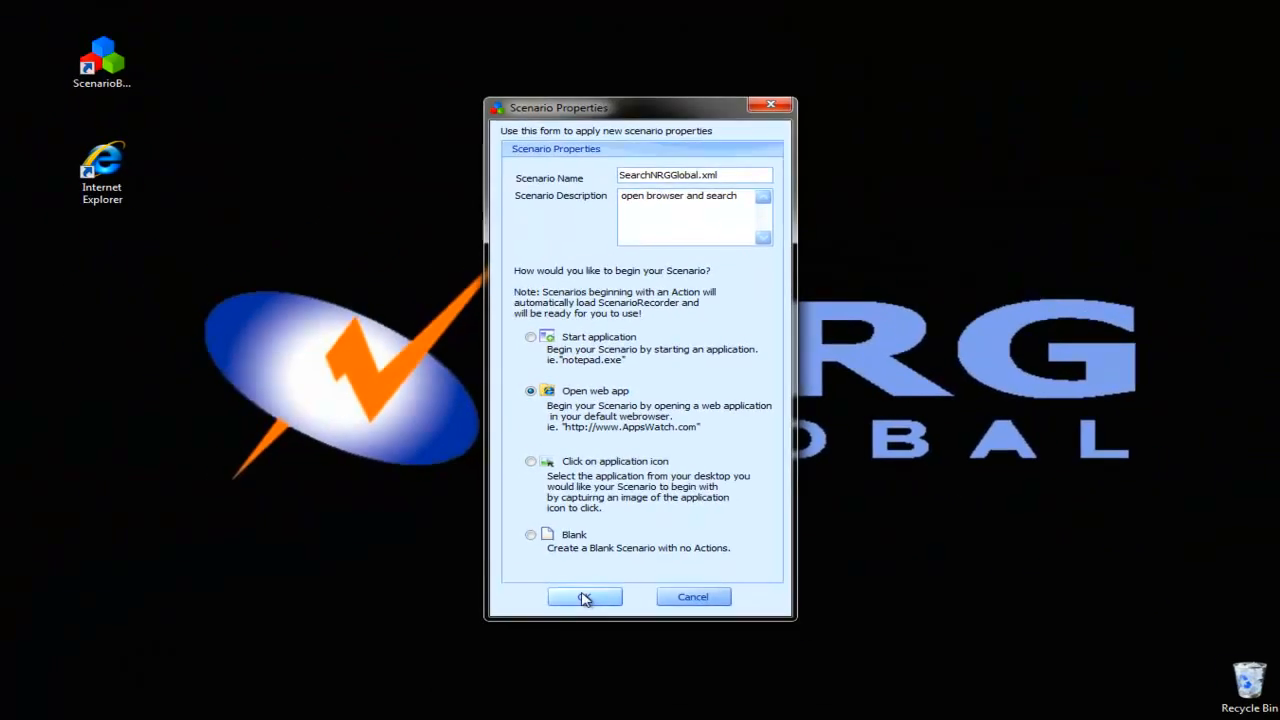
Step: Create the scenario and point its opening web-app step at google instead of AppsWatch
{"action": "left_click", "coordinate": [584, 596]}
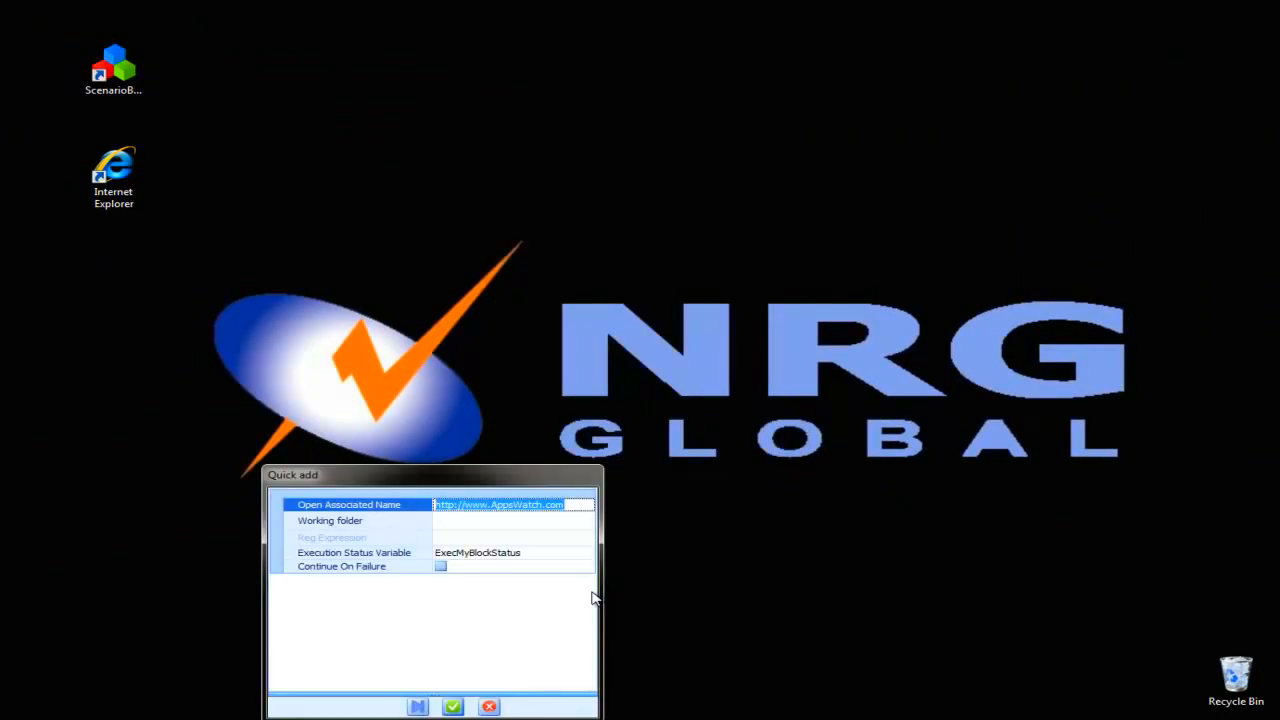
{"action": "left_click", "coordinate": [492, 504]}
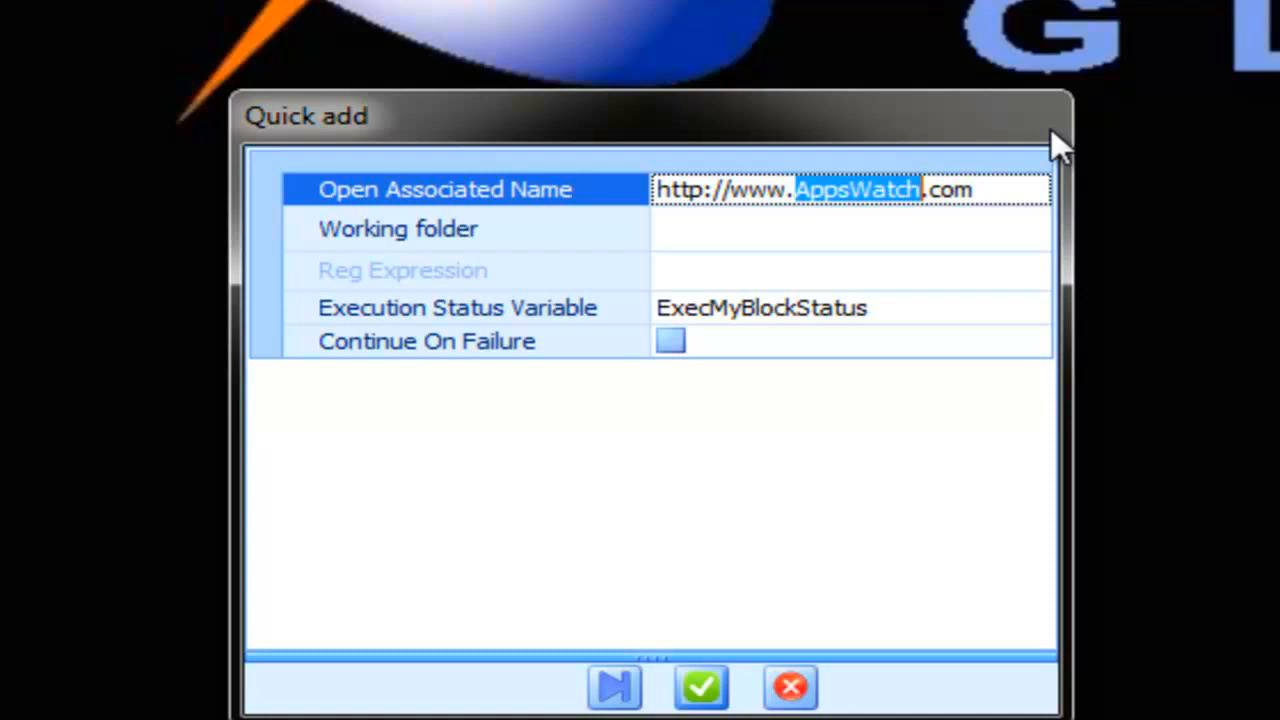
{"action": "type", "text": "googl"}
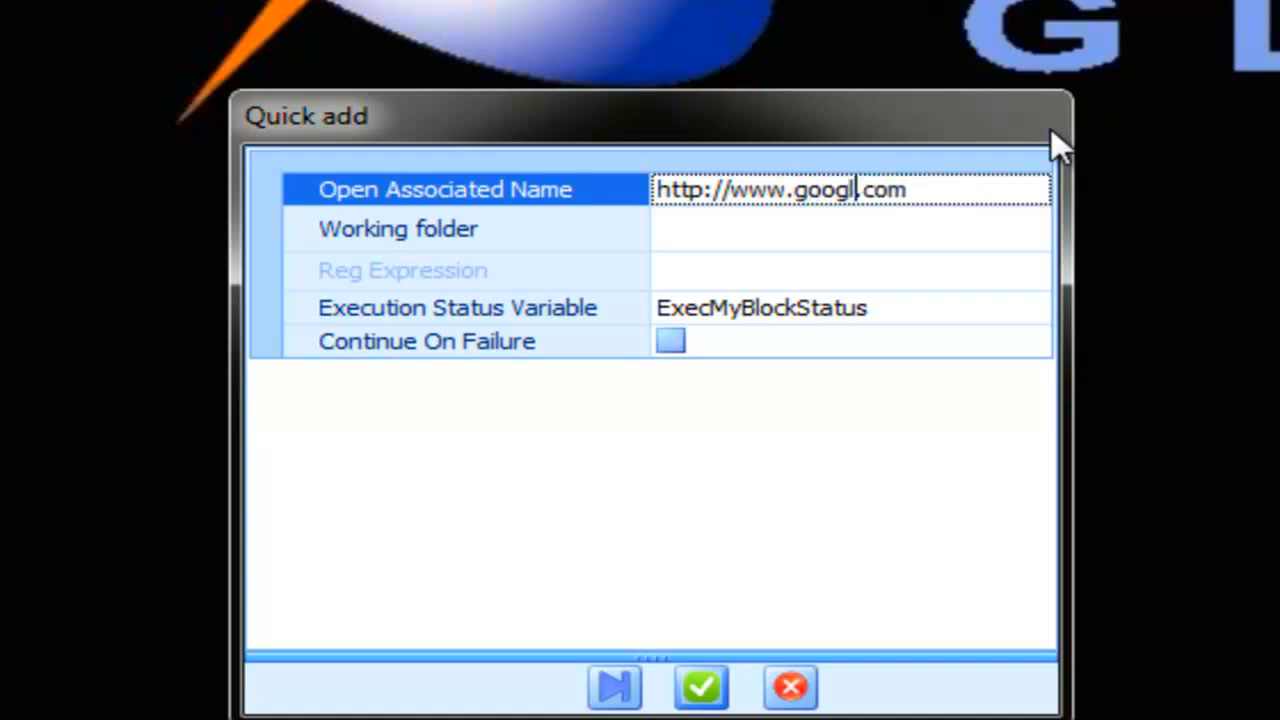
{"action": "type", "text": "e"}
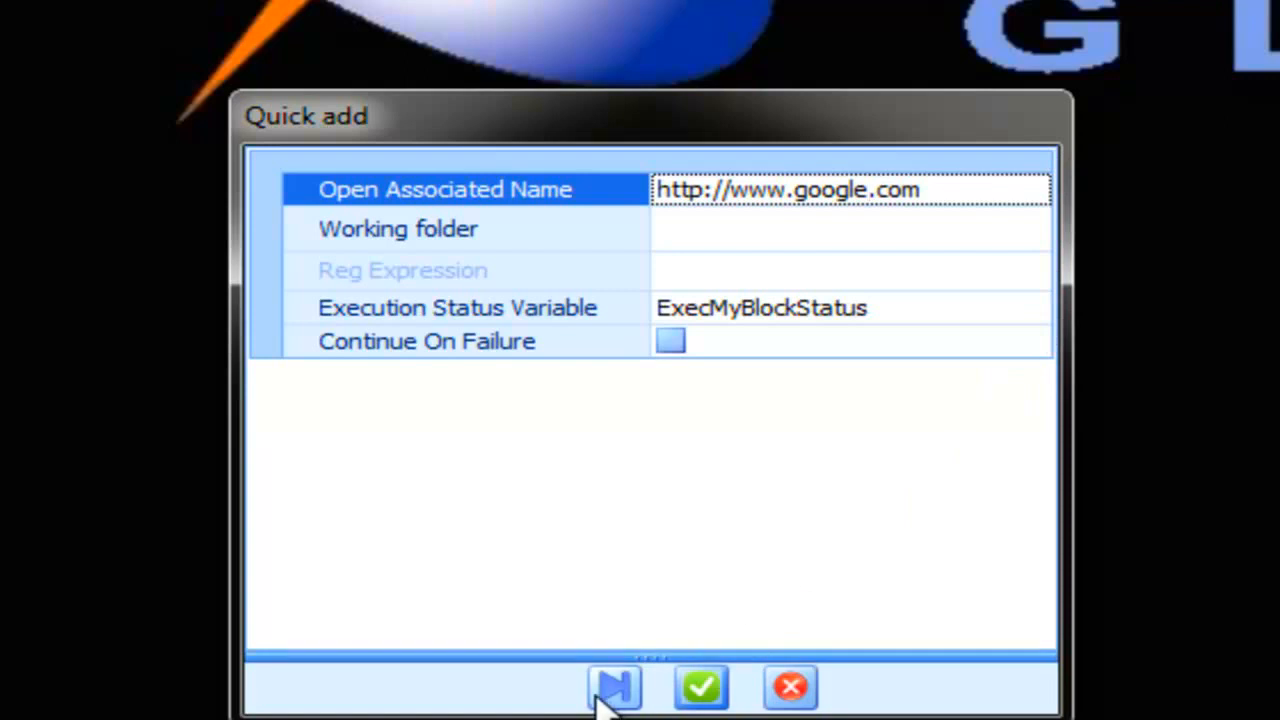
{"action": "mouse_move", "coordinate": [702, 684]}
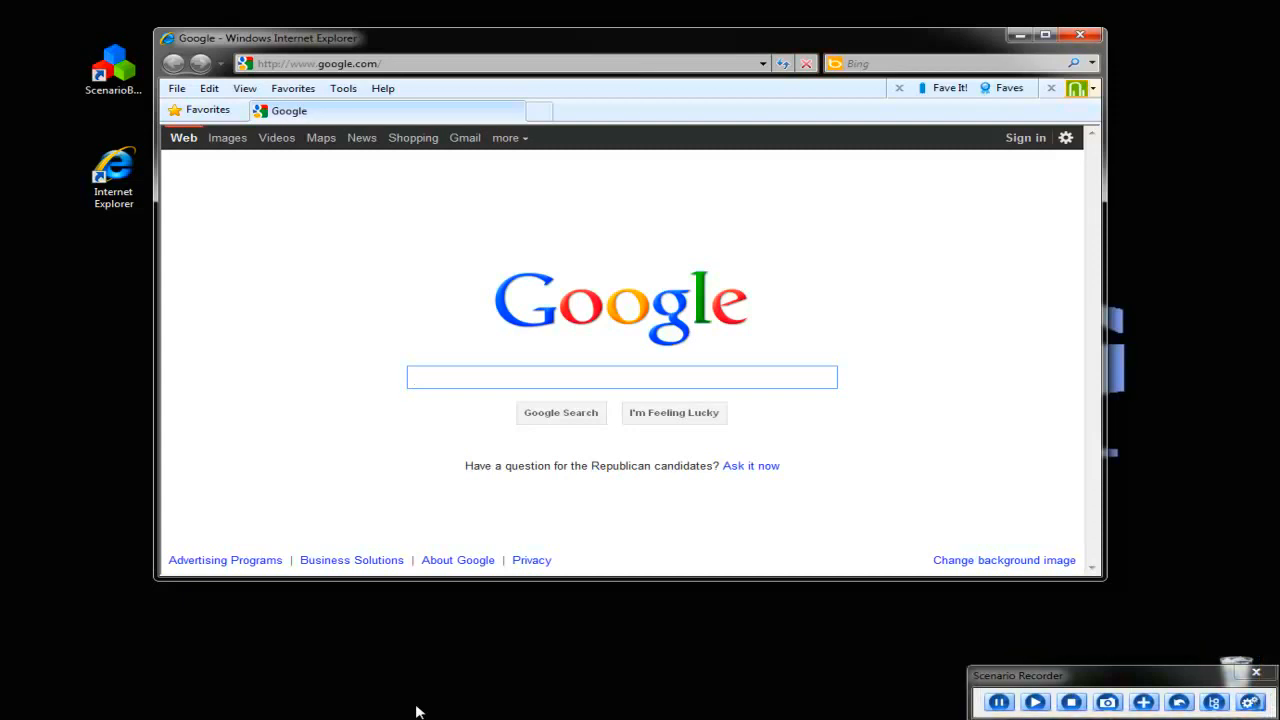
Step: Search Google for nrg global while the recorder is running
{"action": "left_click", "coordinate": [620, 376]}
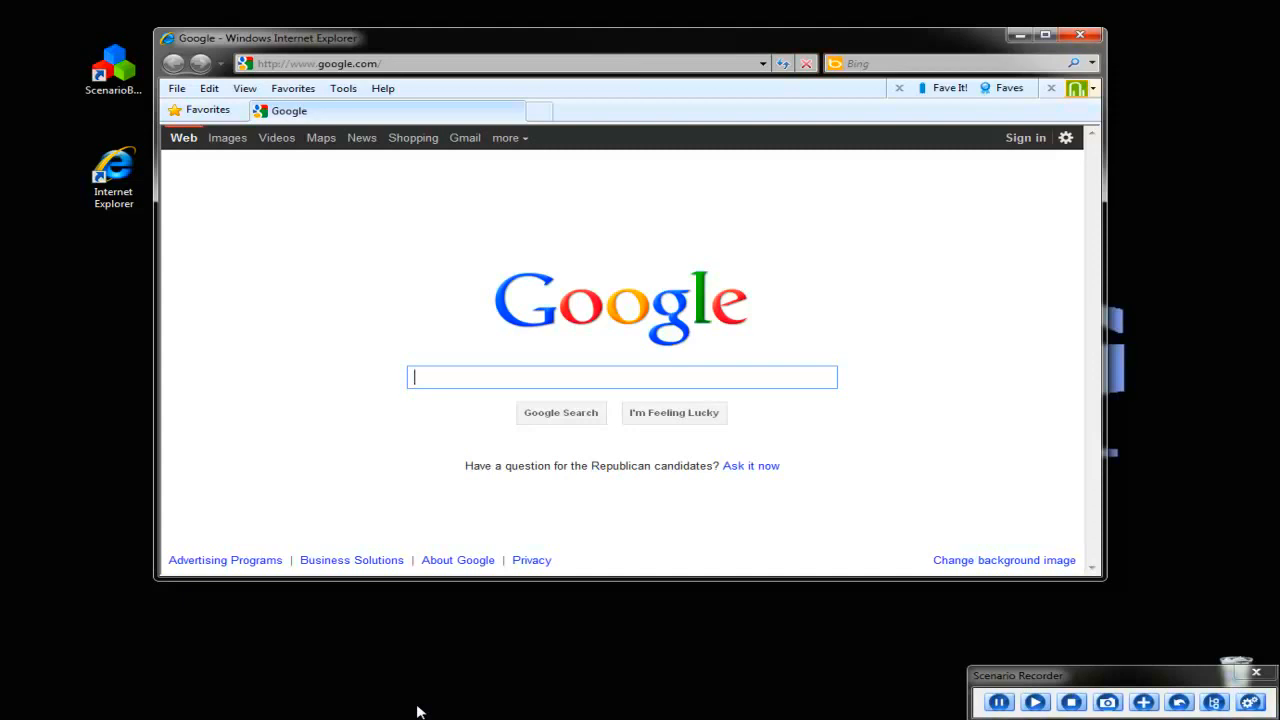
{"action": "type", "text": "nrg global"}
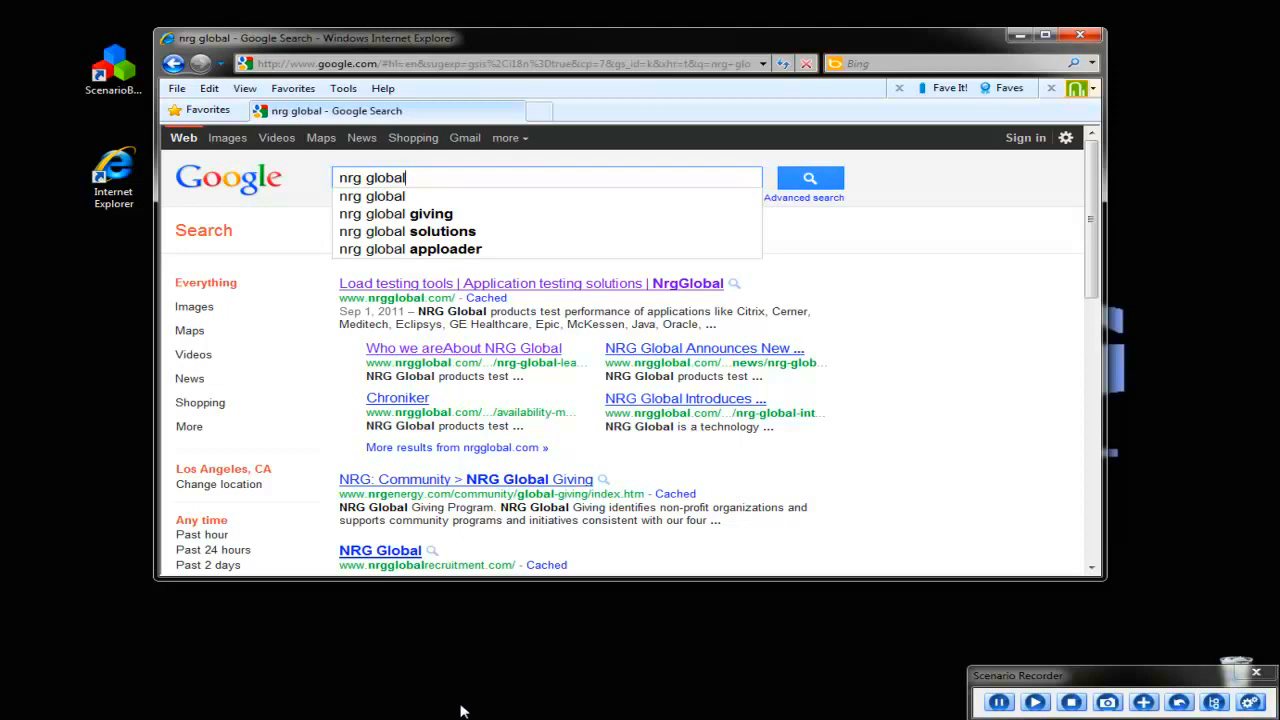
{"action": "mouse_move", "coordinate": [1110, 704]}
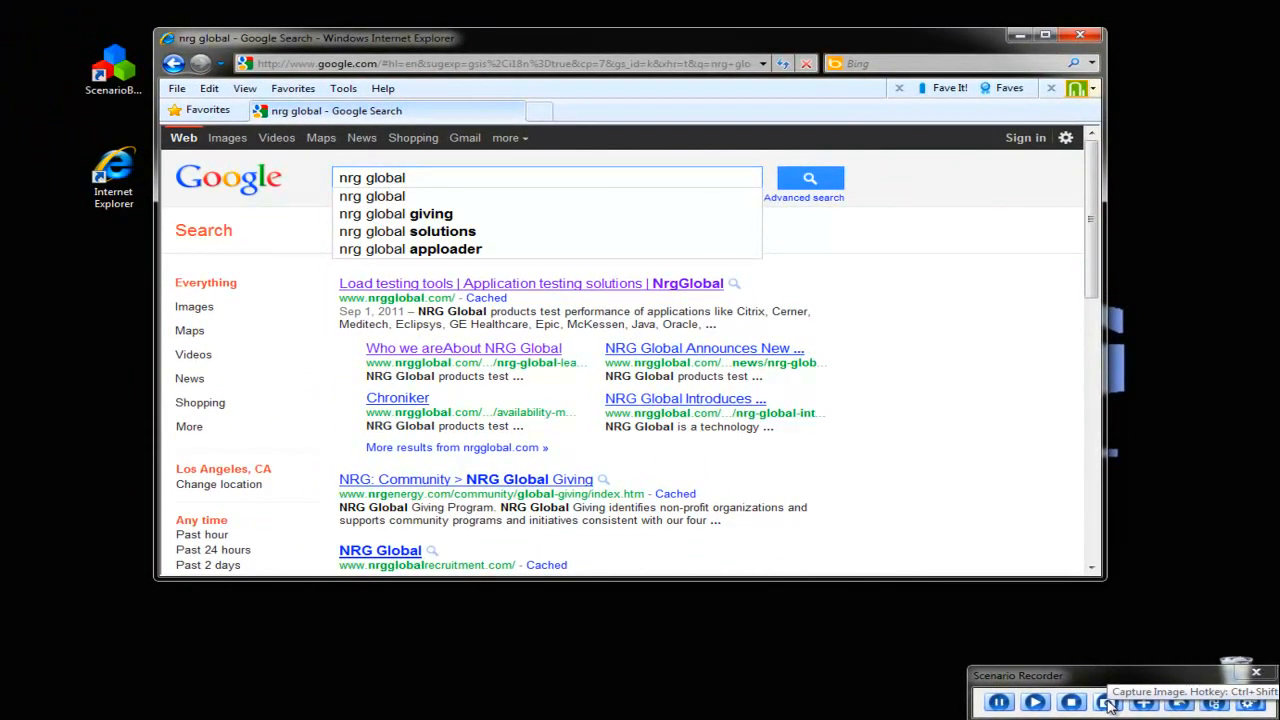
Step: Capture the first result link as a Left_Click image step, add it, and finish recording
{"action": "left_click", "coordinate": [1108, 704]}
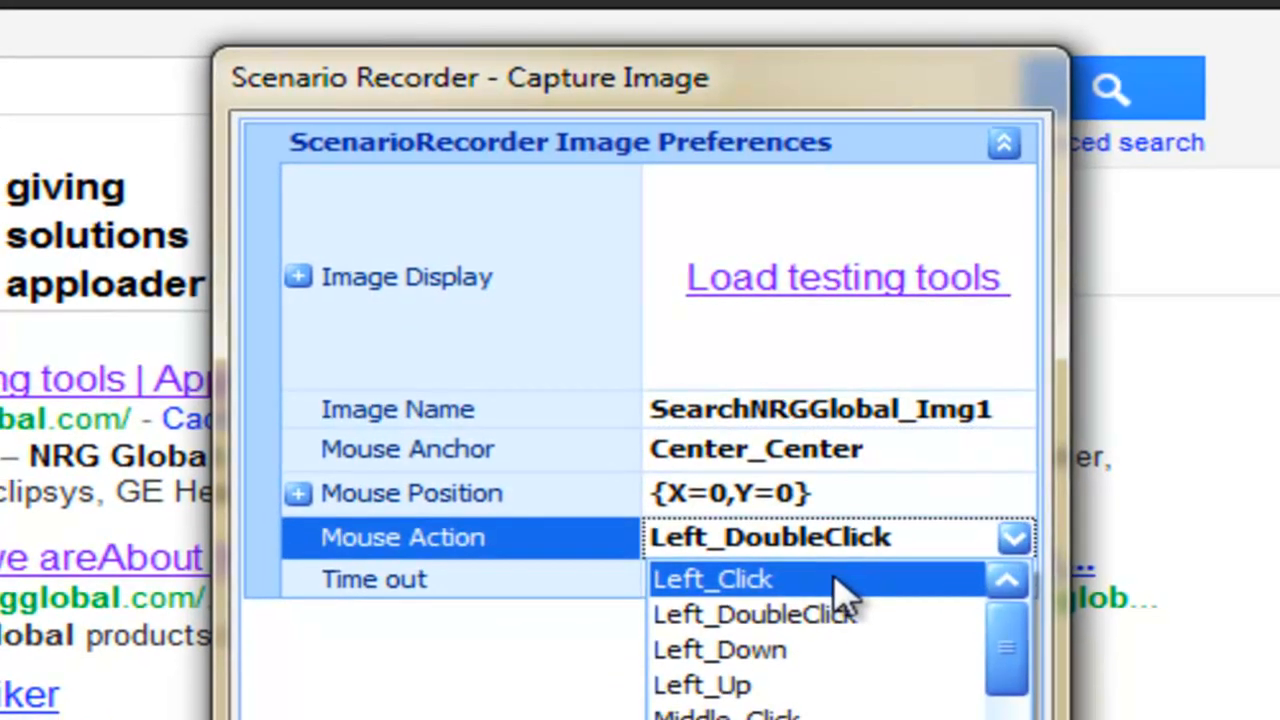
{"action": "left_click", "coordinate": [712, 580]}
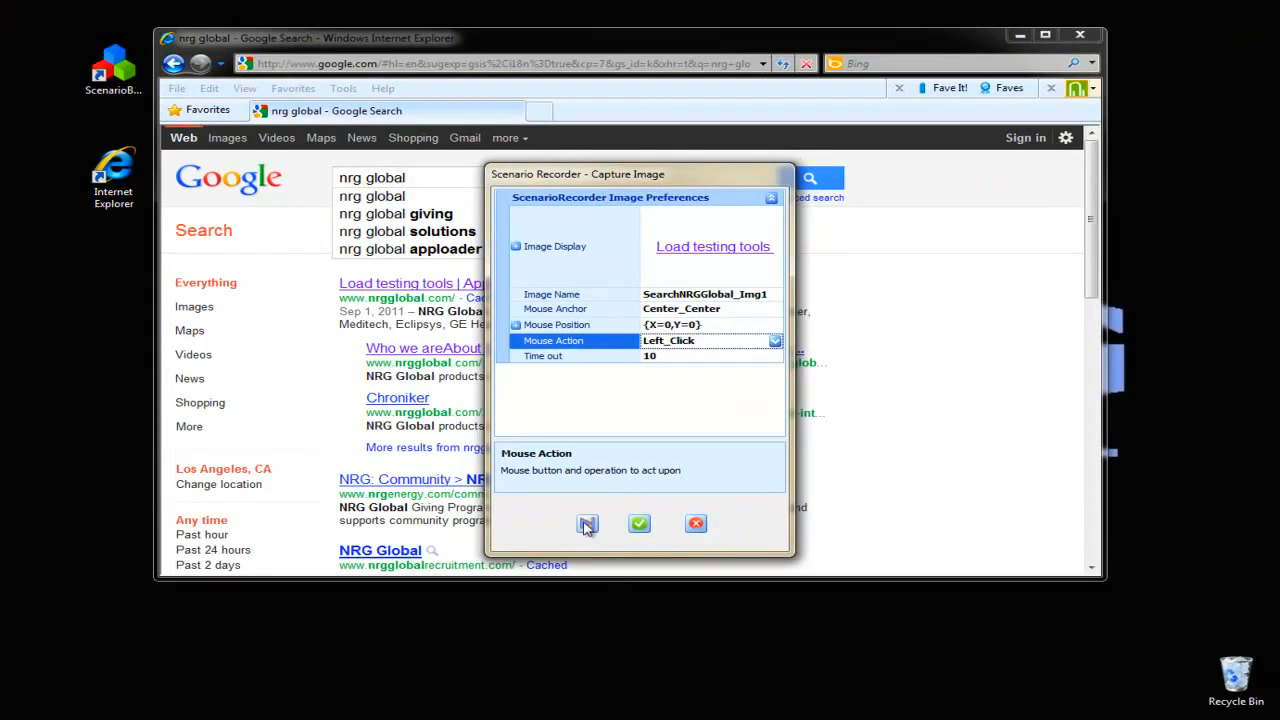
{"action": "left_click", "coordinate": [640, 524]}
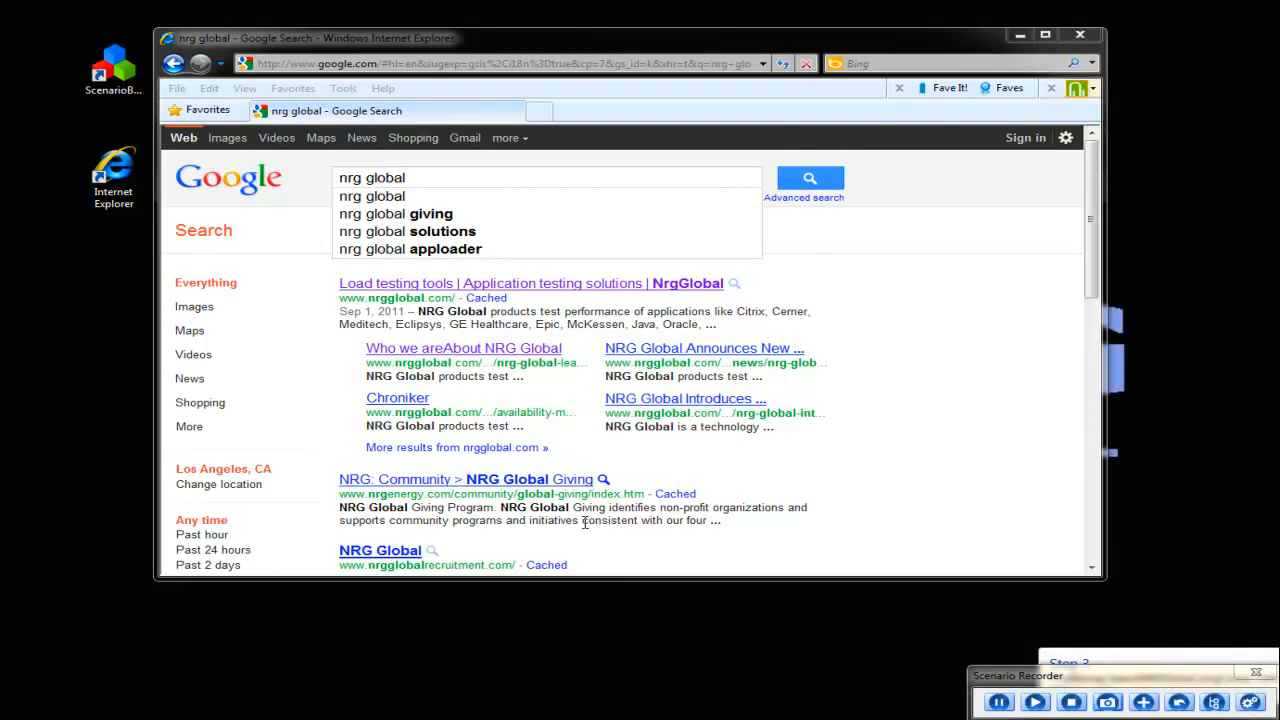
{"action": "left_click", "coordinate": [496, 284]}
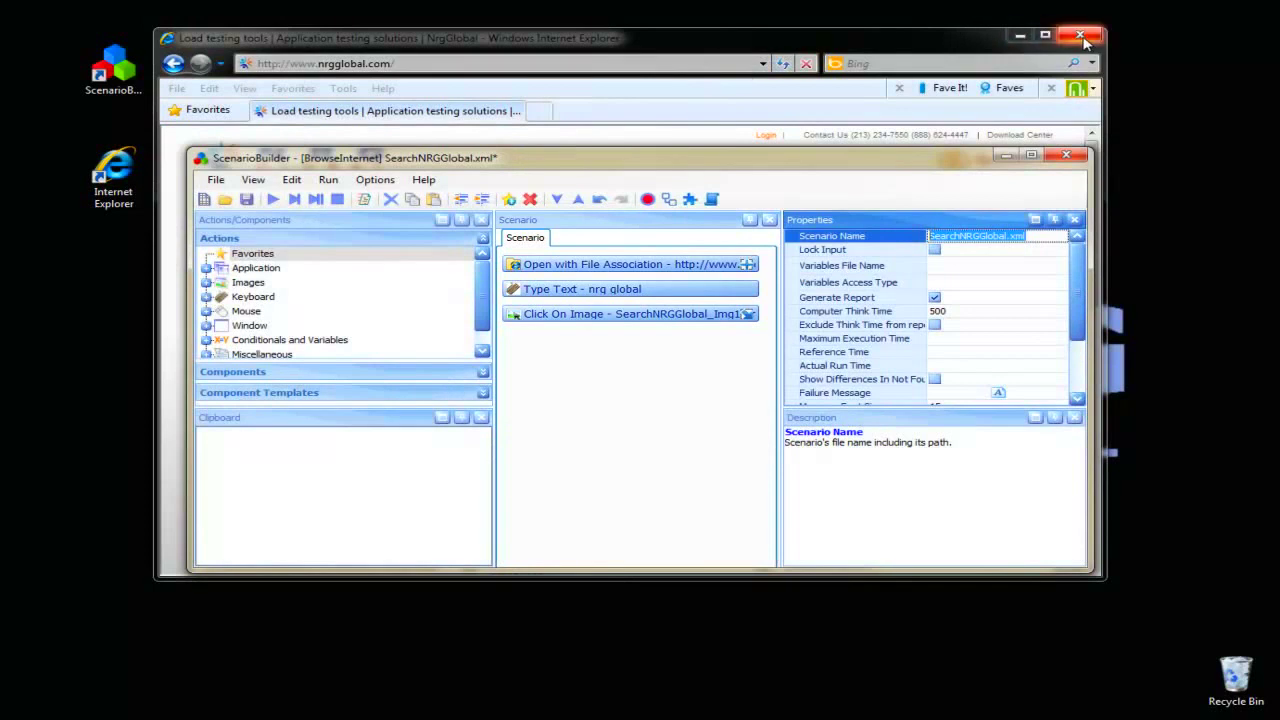
Step: Close the Internet Explorer window showing the NRG Global page
{"action": "left_click", "coordinate": [1080, 32]}
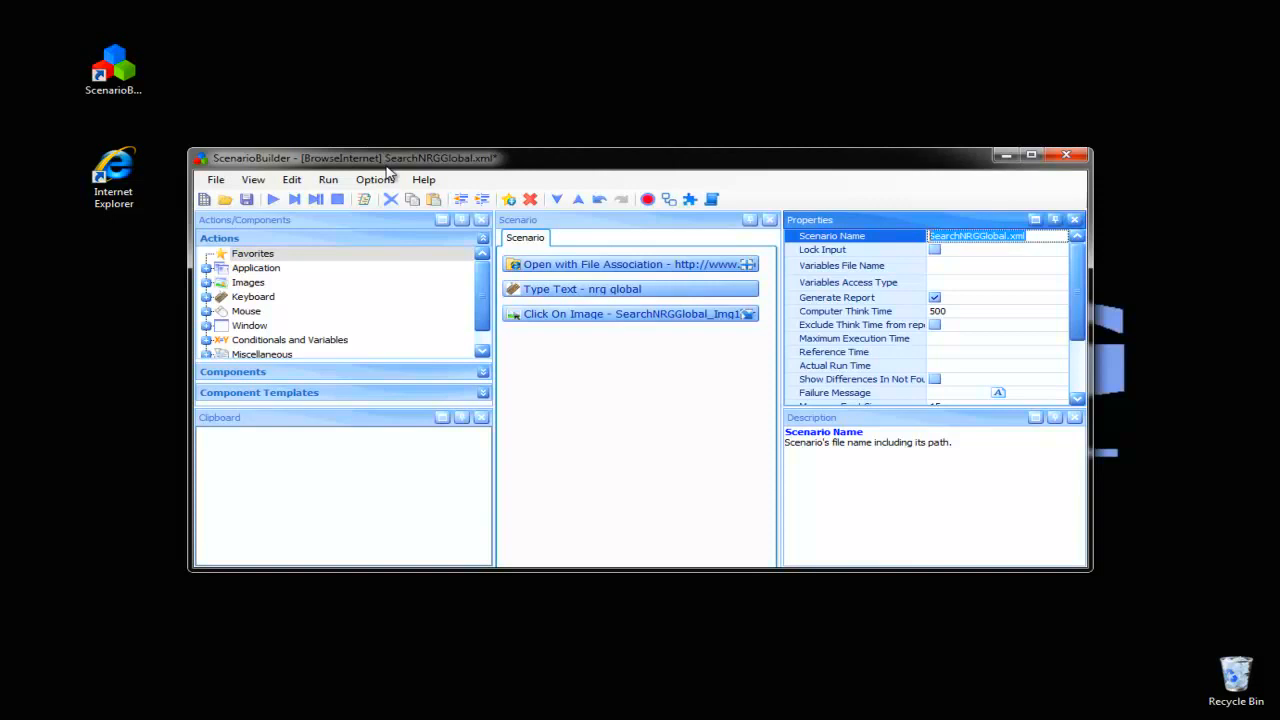
{"action": "mouse_move", "coordinate": [272, 200]}
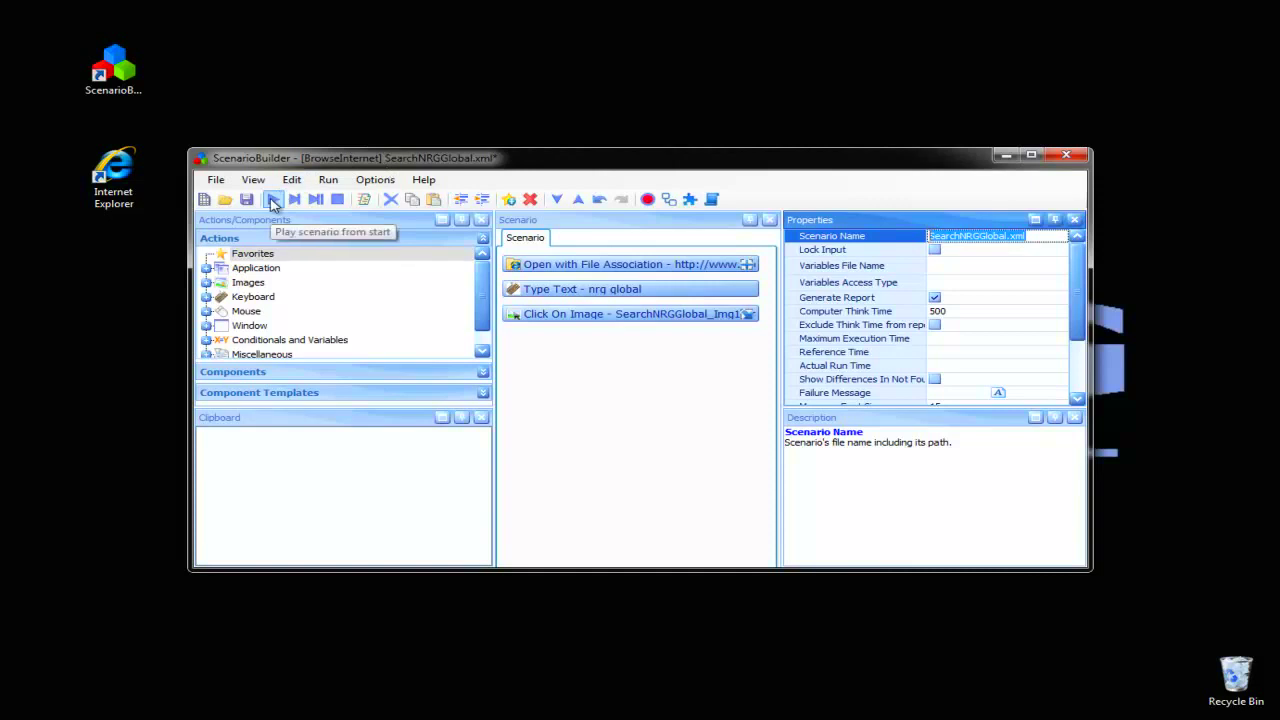
Step: Play the SearchNRGGlobal scenario from the start to get its execution report
{"action": "left_click", "coordinate": [272, 200]}
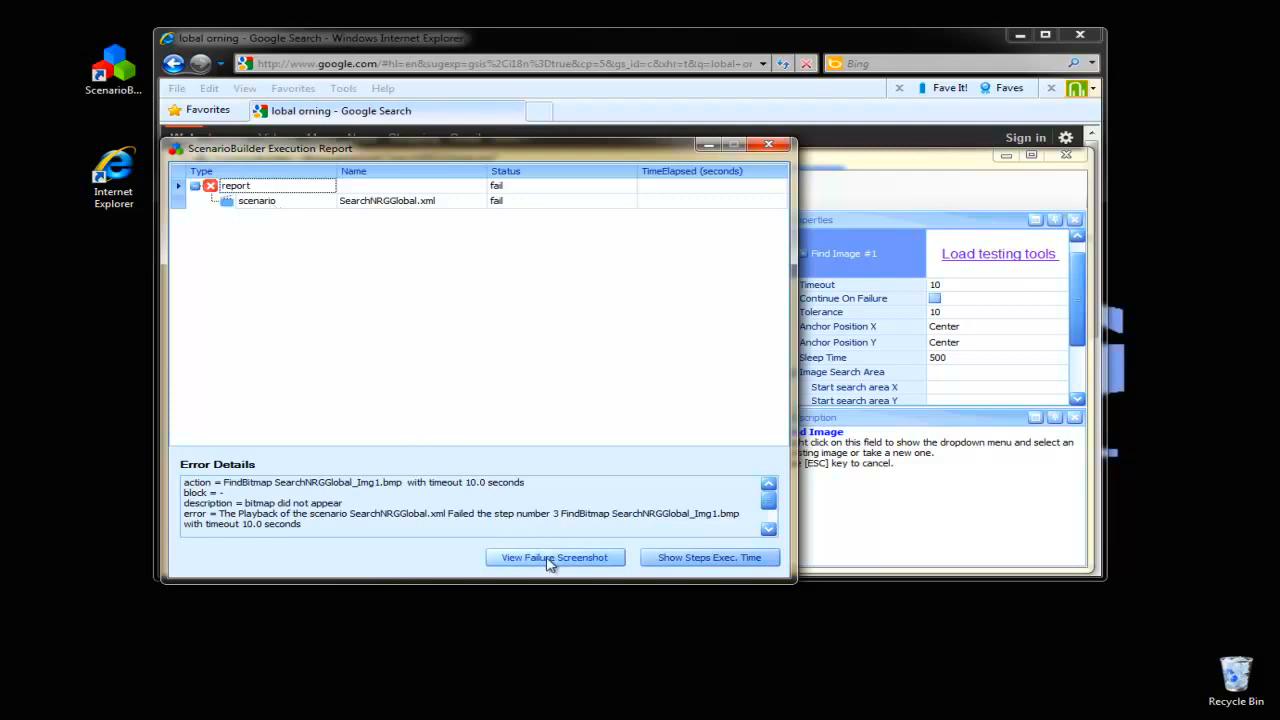
Step: View the playback failure screenshot, move the report aside, and close the viewer
{"action": "left_click", "coordinate": [554, 556]}
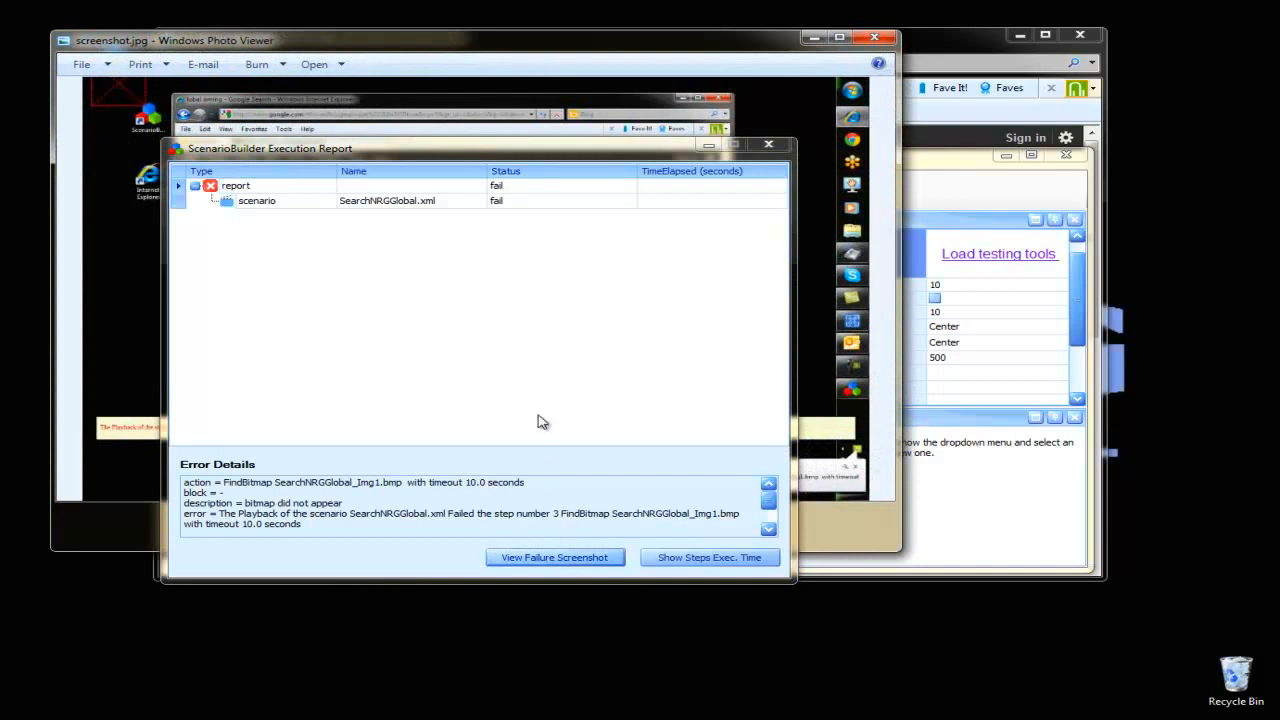
{"action": "left_click_drag", "start_coordinate": [270, 148], "coordinate": [468, 260]}
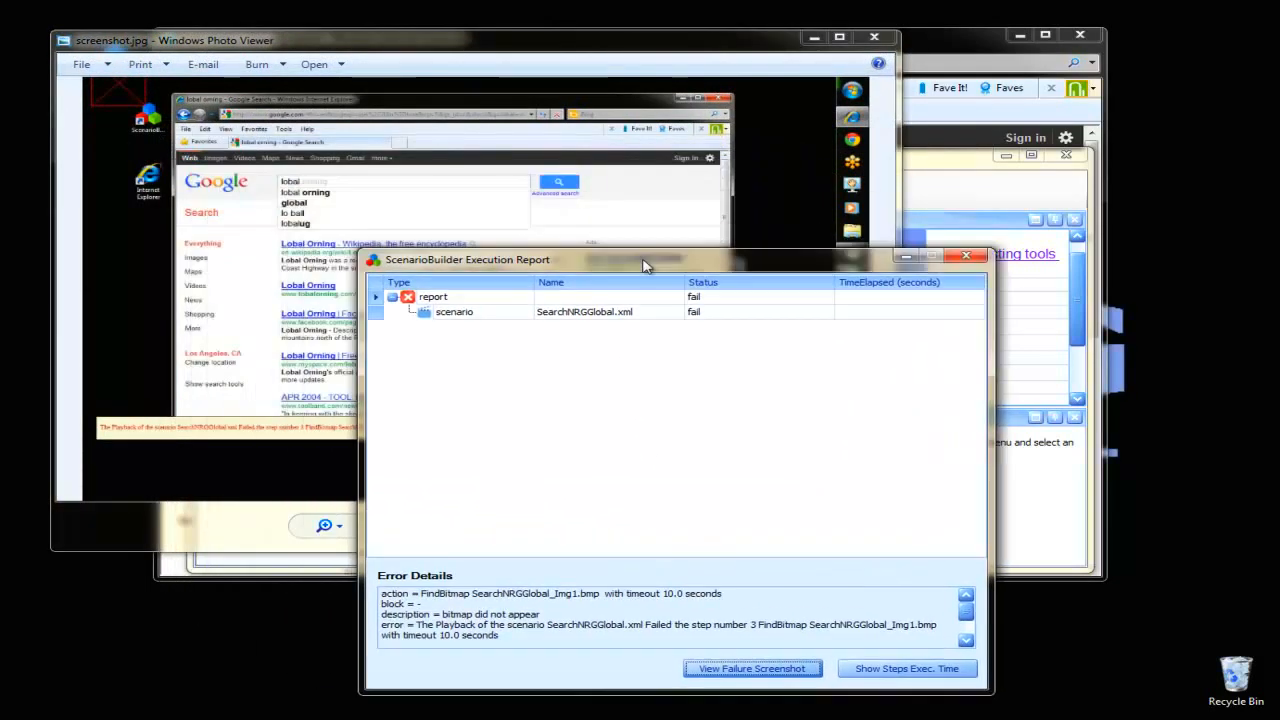
{"action": "left_click_drag", "start_coordinate": [644, 264], "coordinate": [924, 256]}
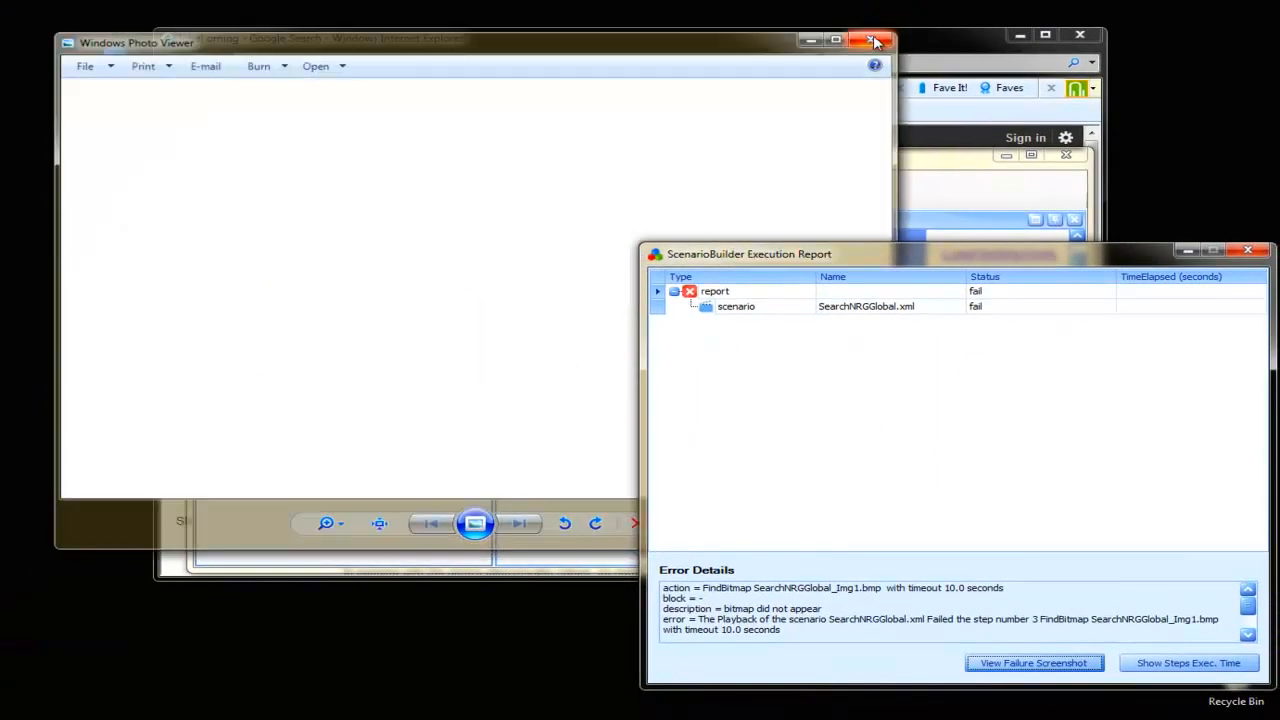
{"action": "left_click", "coordinate": [872, 40]}
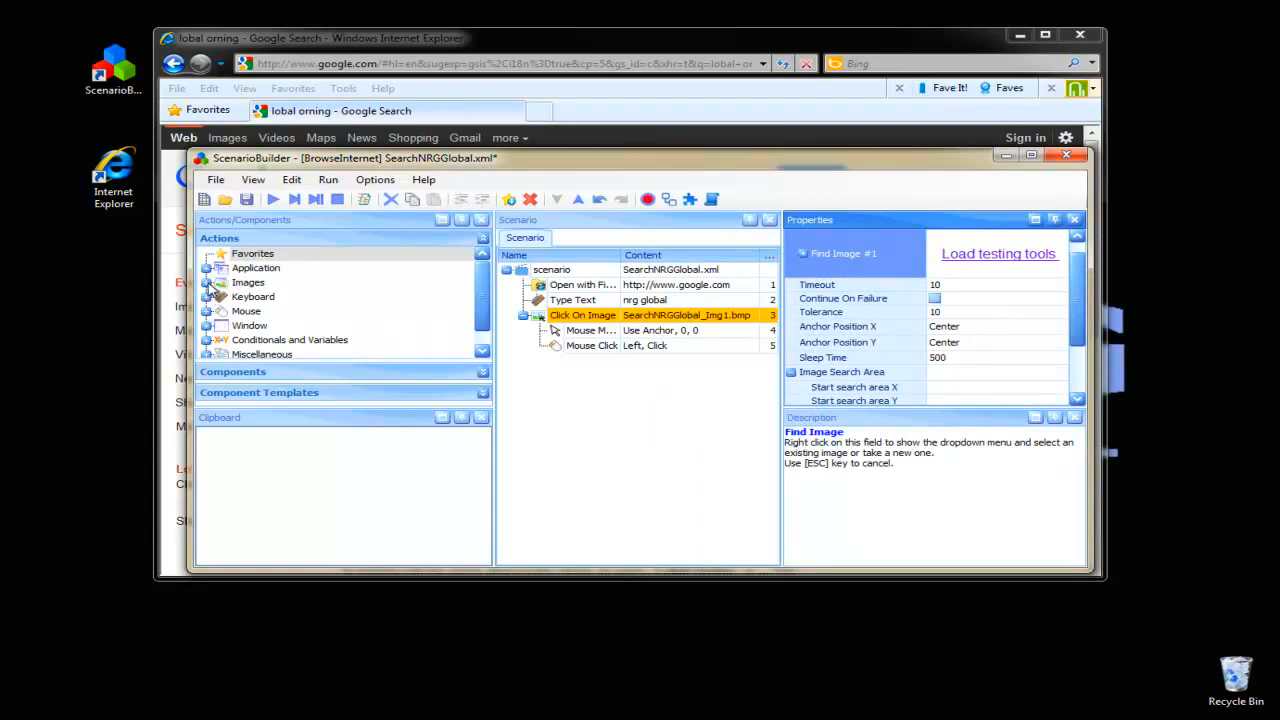
Step: Add a Click On Image step after the open-browser step and open its new-image option
{"action": "left_click", "coordinate": [208, 282]}
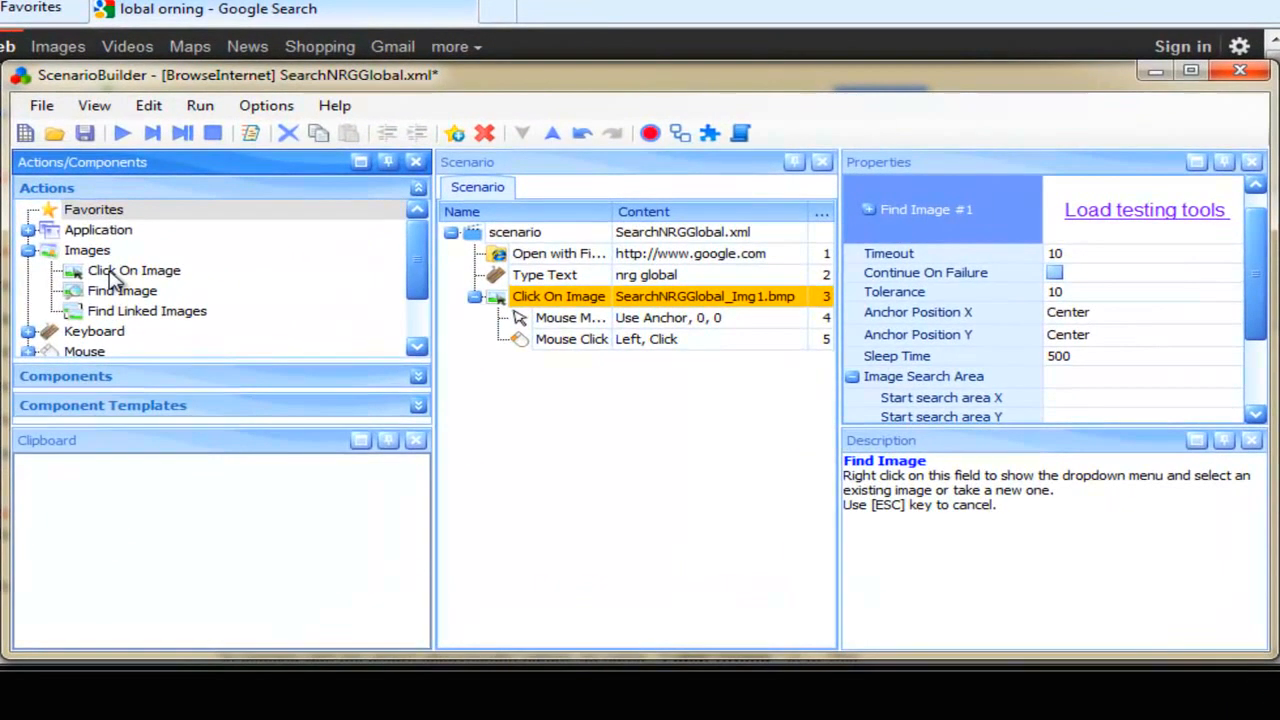
{"action": "mouse_move", "coordinate": [134, 270]}
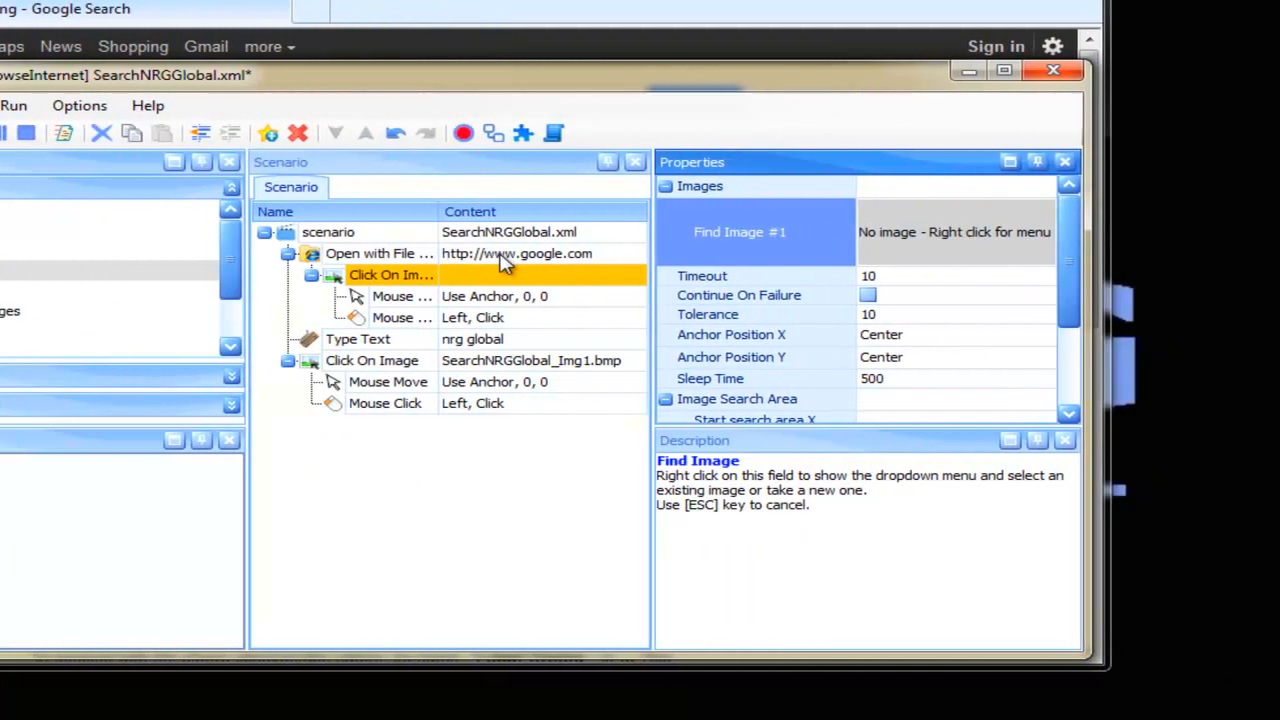
{"action": "right_click", "coordinate": [896, 232]}
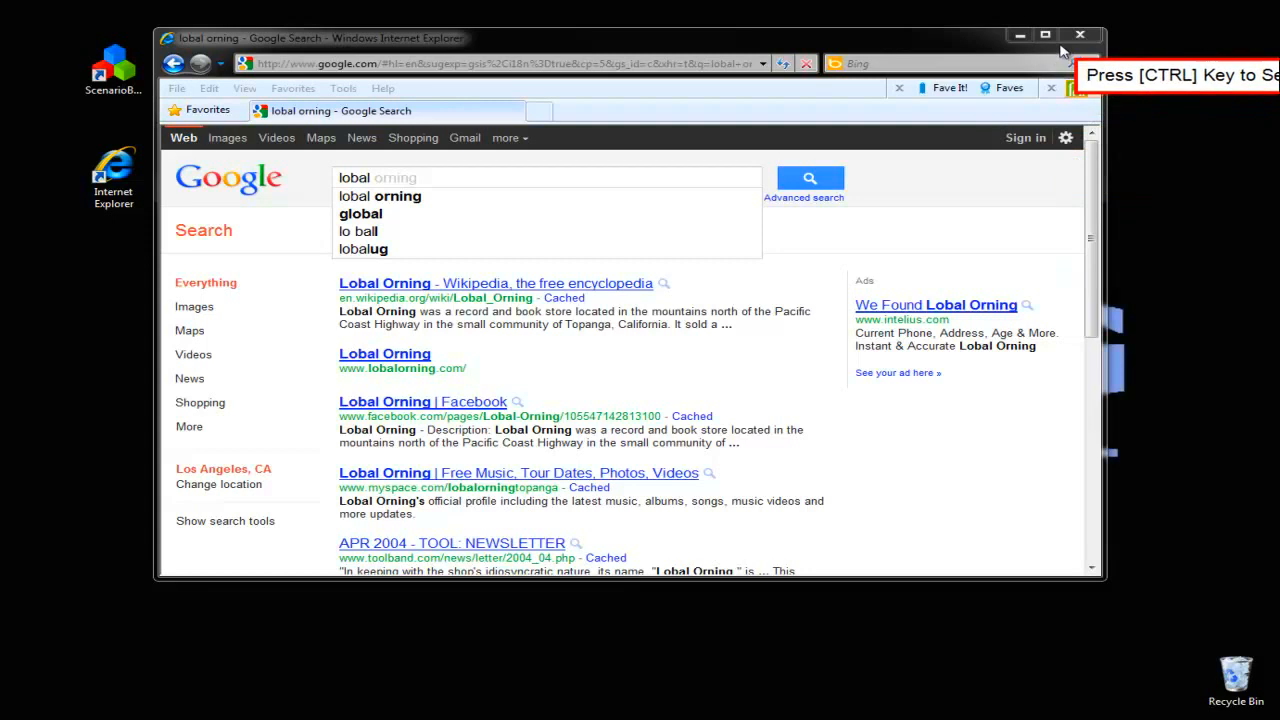
{"action": "mouse_move", "coordinate": [1076, 30]}
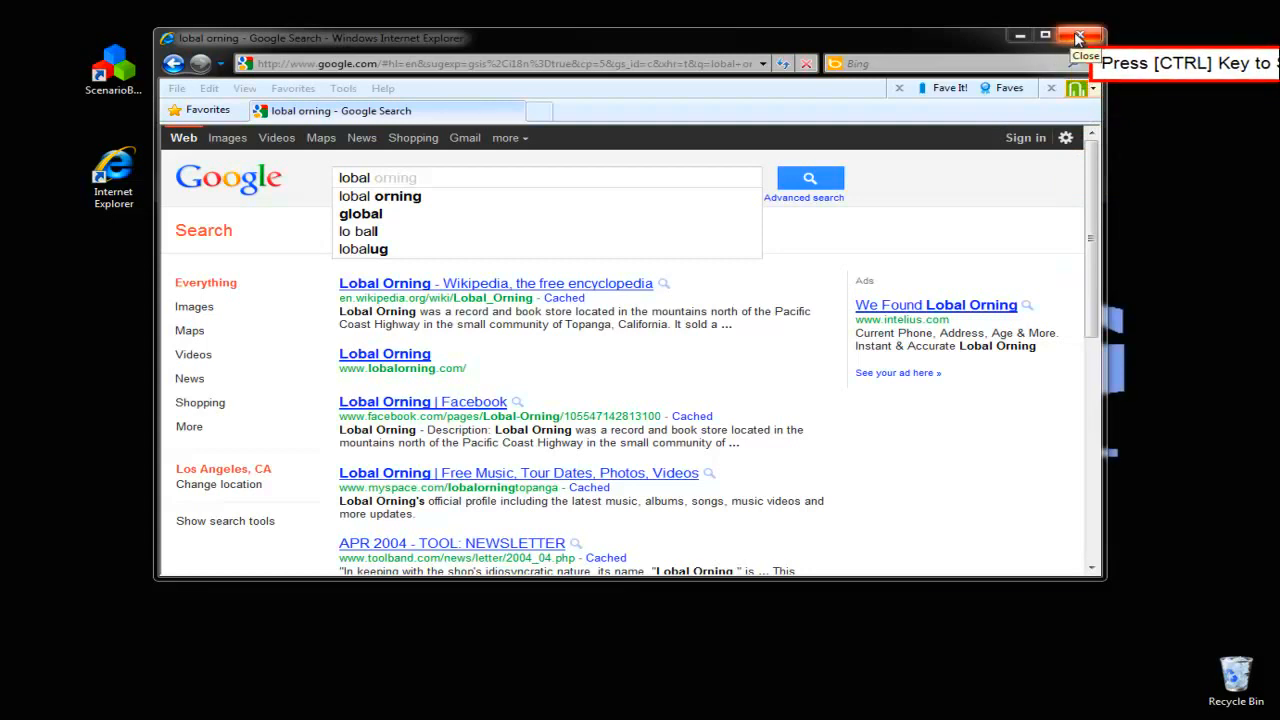
Step: Relaunch IE on Google's home page and capture the logo-to-search-box area as GoogleSearchBox
{"action": "left_click", "coordinate": [1076, 28]}
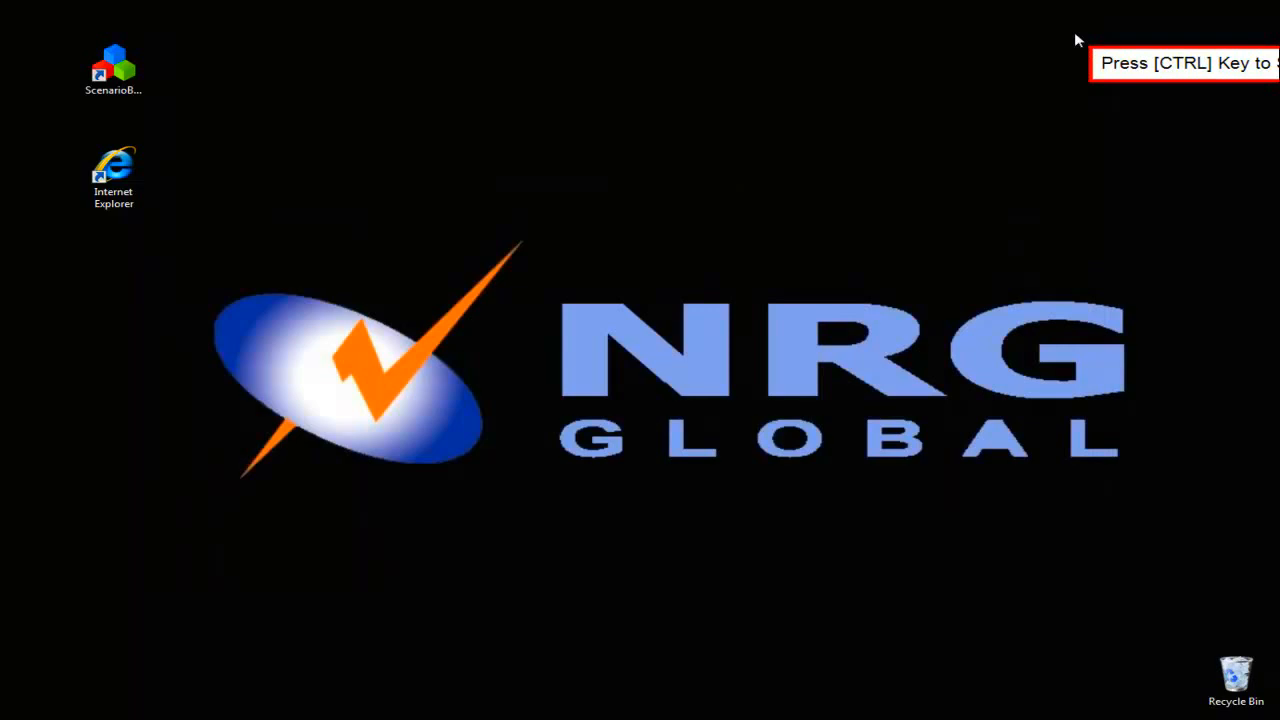
{"action": "mouse_move", "coordinate": [104, 184]}
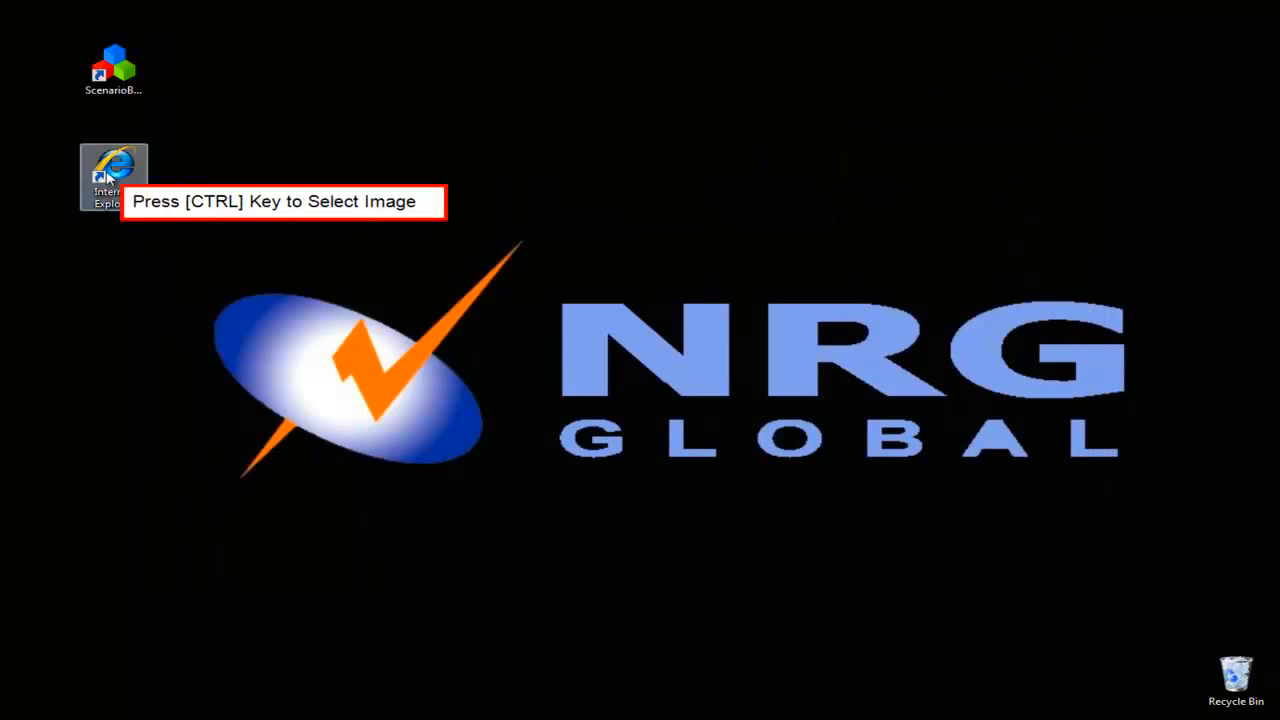
{"action": "double_click", "coordinate": [114, 164]}
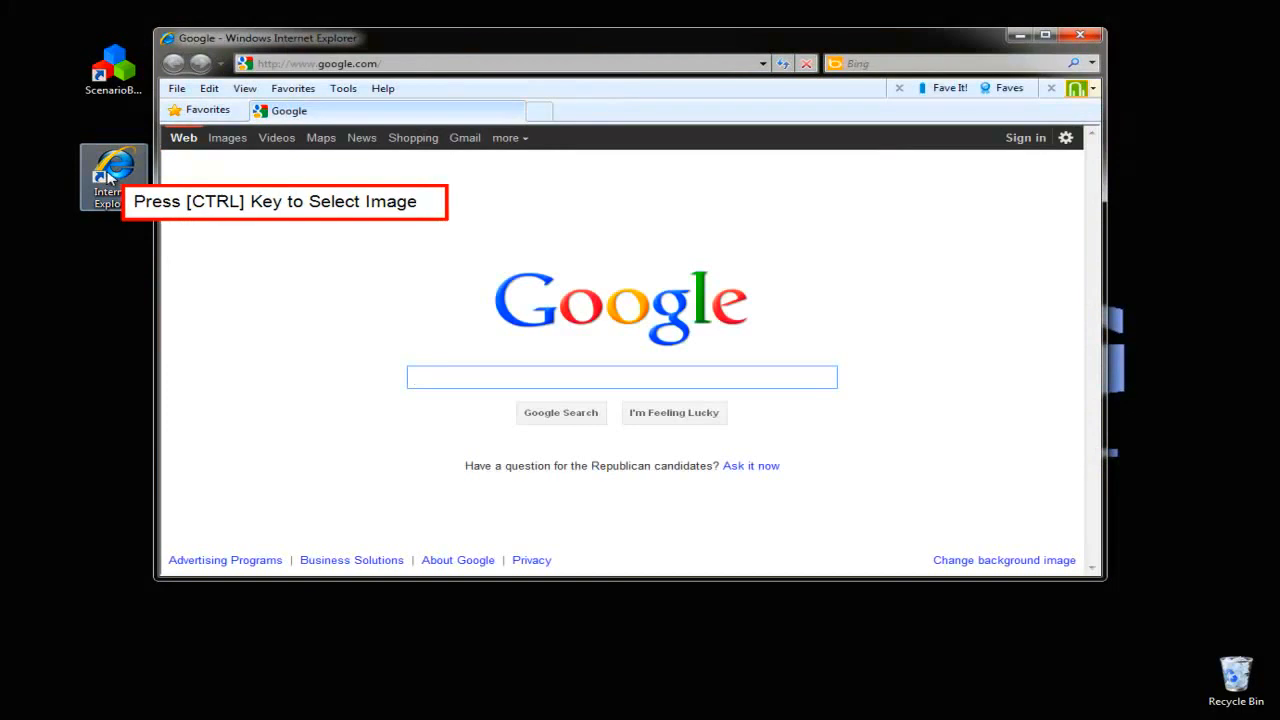
{"action": "mouse_move", "coordinate": [492, 264]}
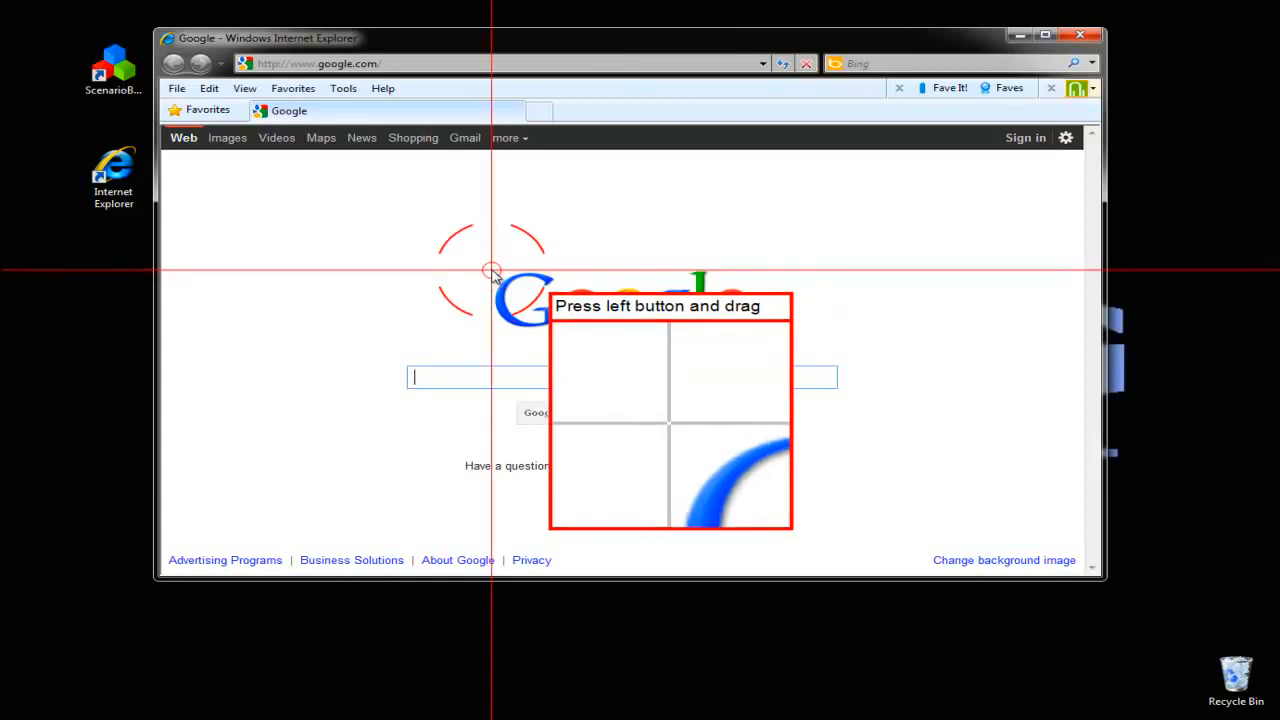
{"action": "left_click_drag", "start_coordinate": [492, 270], "coordinate": [564, 328]}
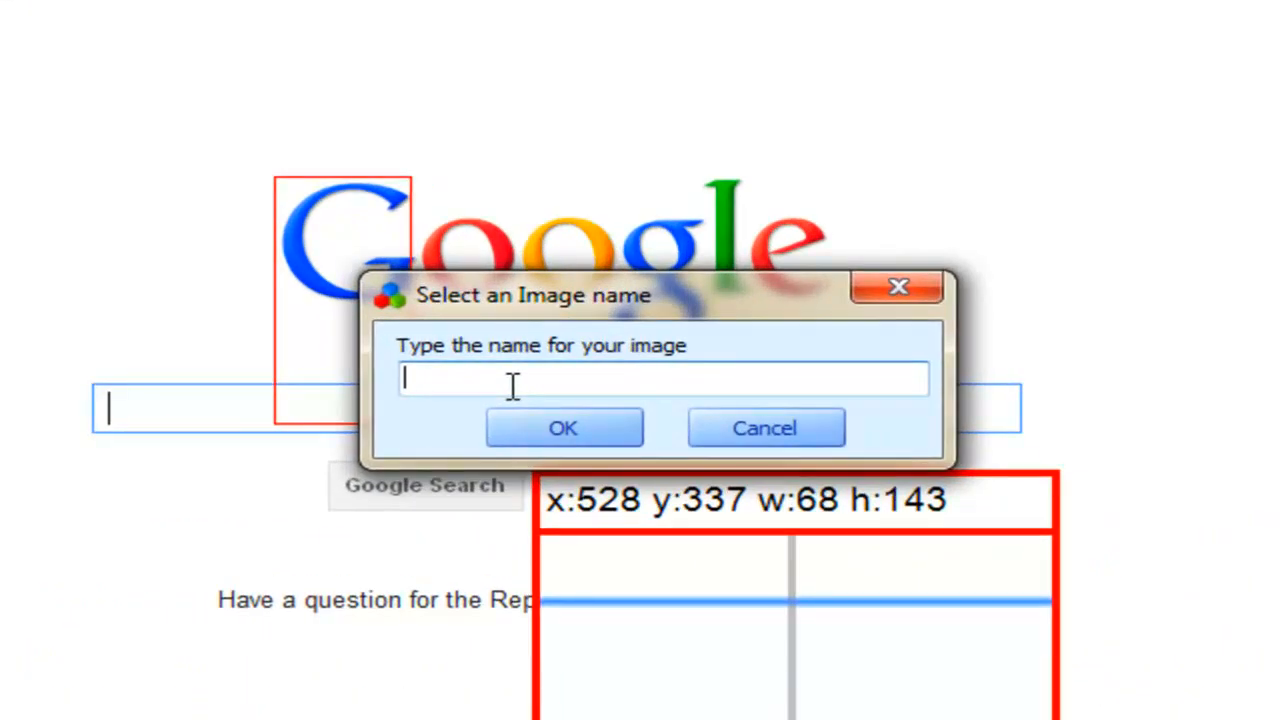
{"action": "type", "text": "GoogleSear"}
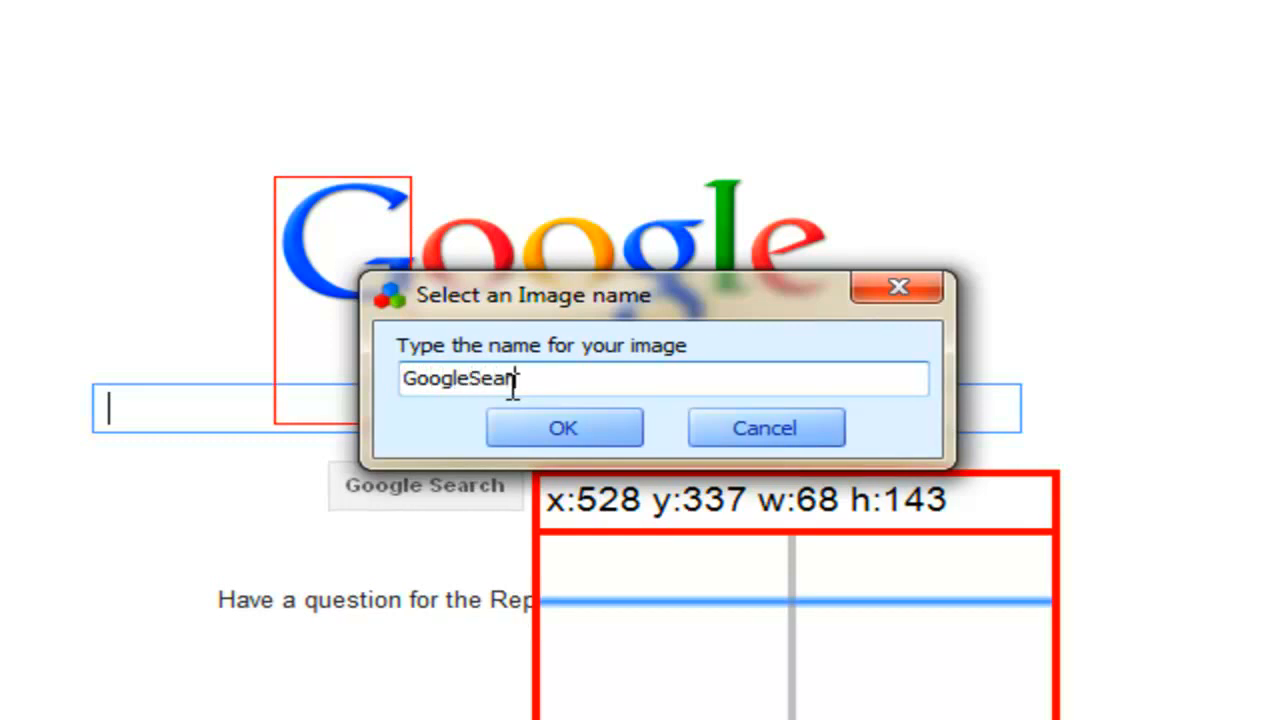
{"action": "left_click", "coordinate": [564, 428]}
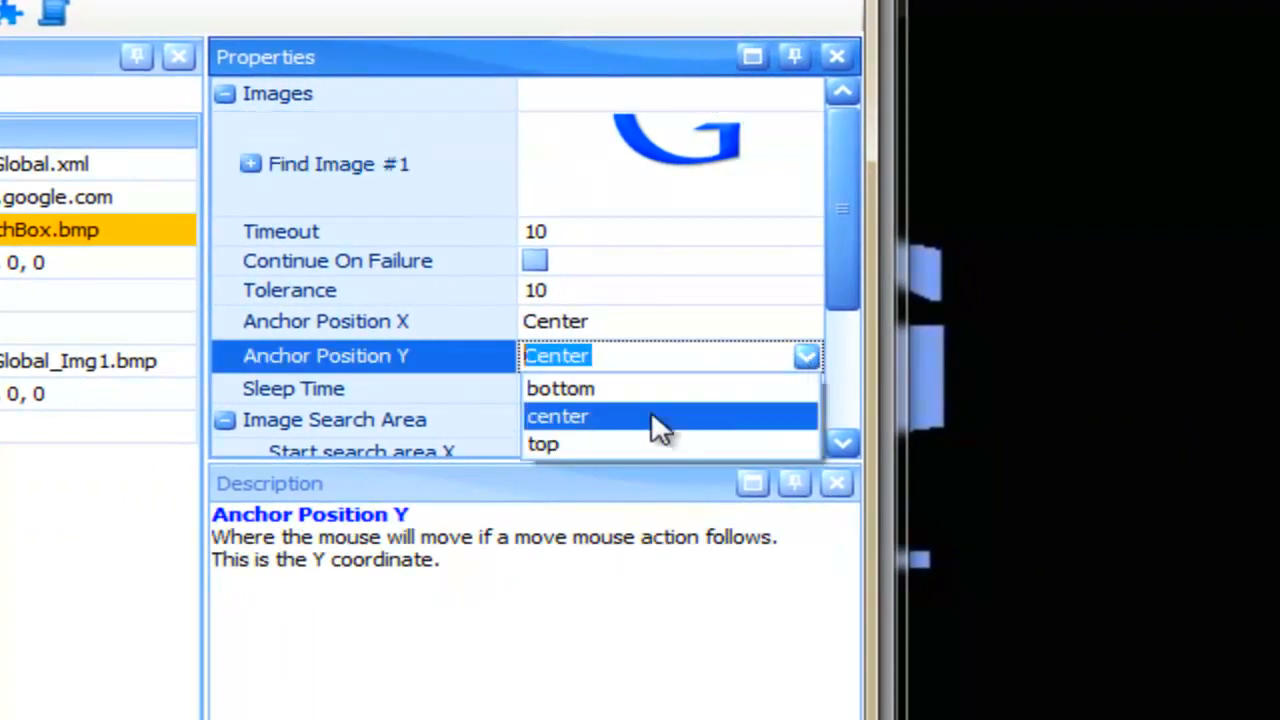
Step: Set the GoogleSearchBox step's Anchor Position Y and close the Google browser window
{"action": "left_click", "coordinate": [560, 388]}
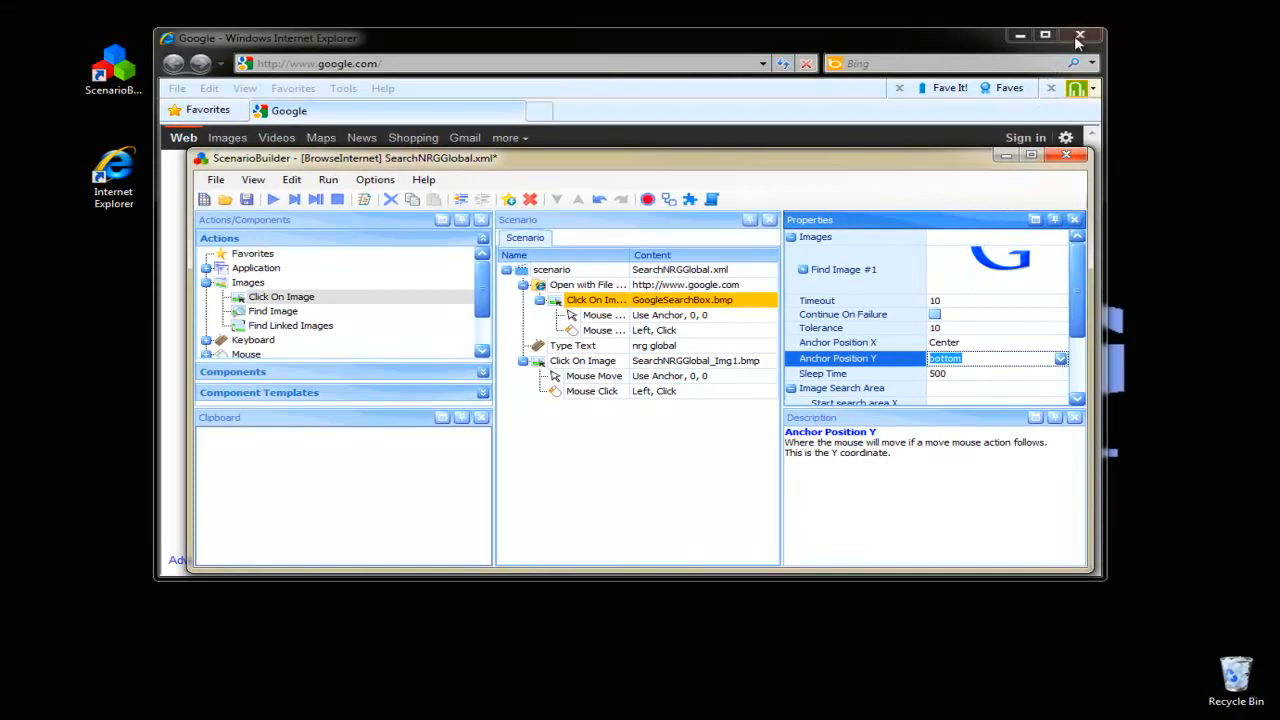
{"action": "left_click", "coordinate": [1076, 32]}
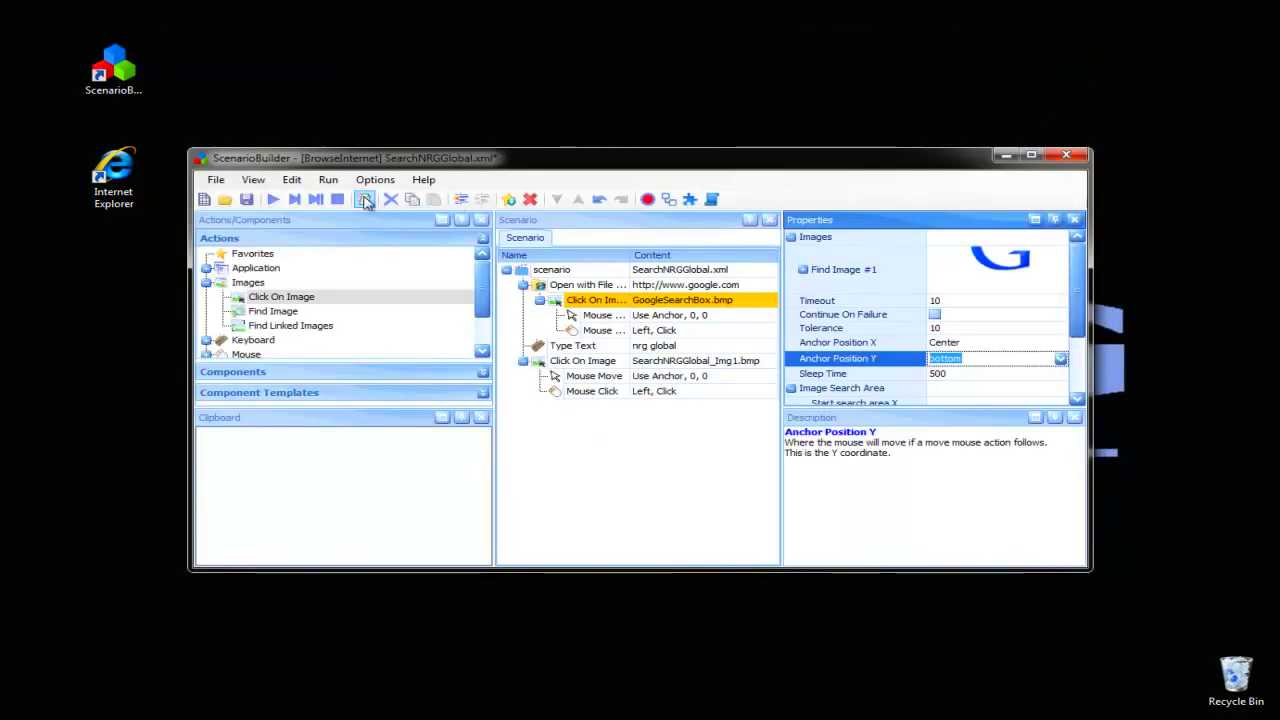
{"action": "mouse_move", "coordinate": [276, 200]}
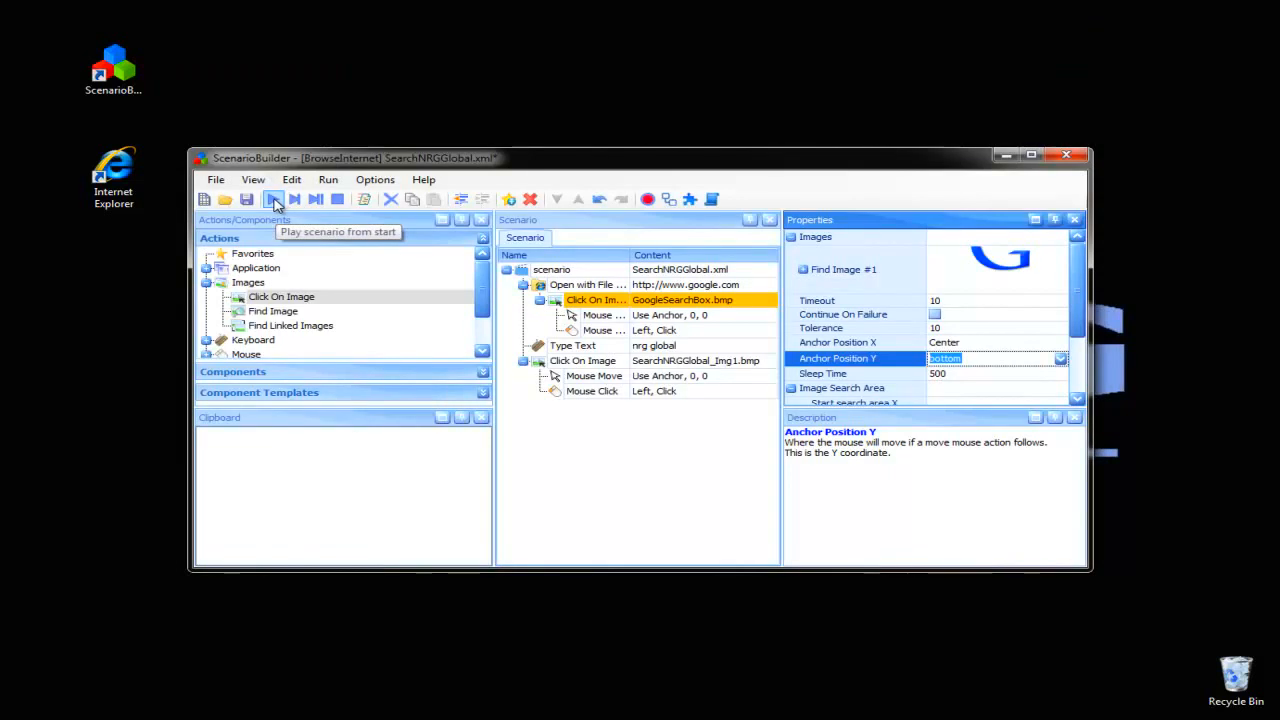
Step: Replay the scenario from the start; playback opens Google and searches 'nrg global'
{"action": "left_click", "coordinate": [274, 200]}
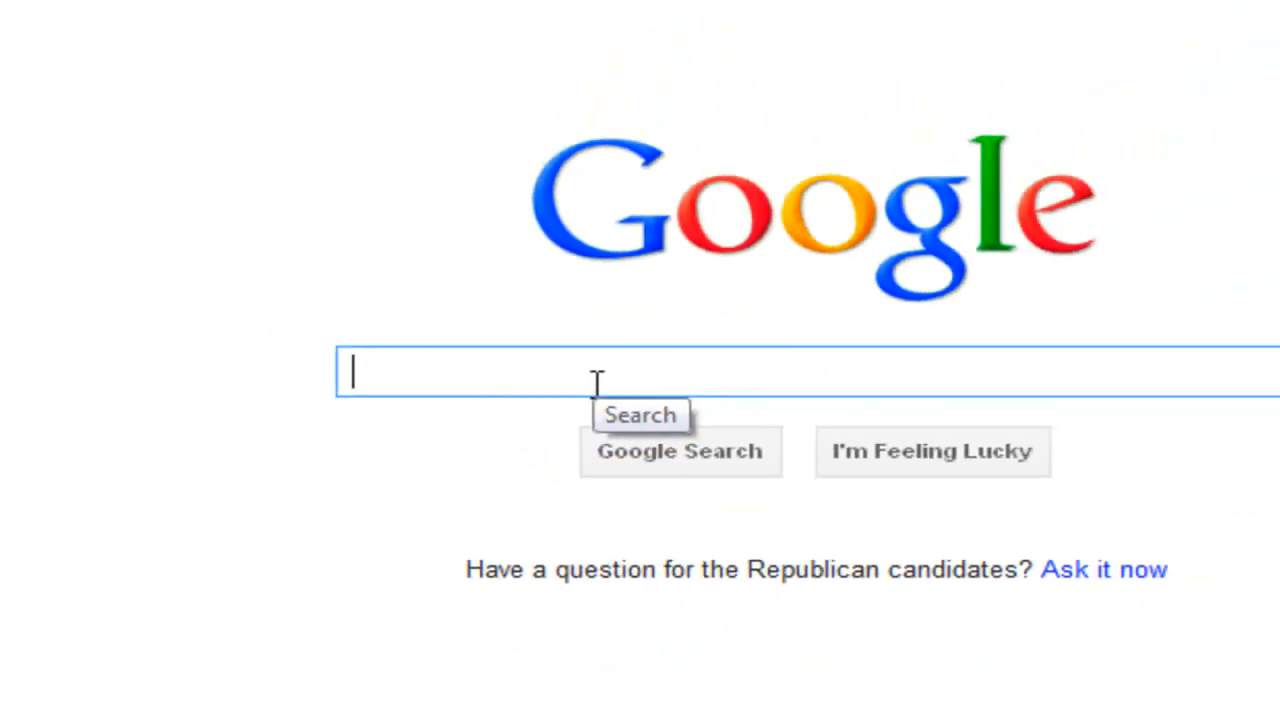
{"action": "type", "text": "nrg global"}
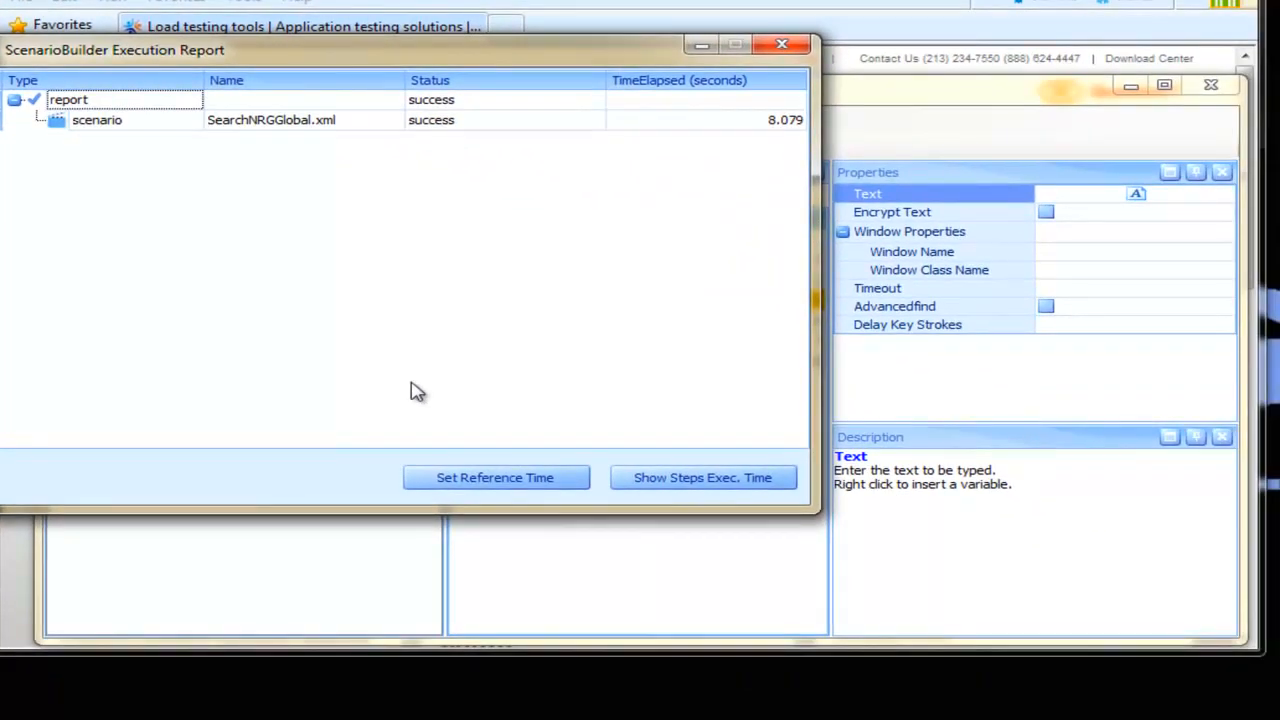
{"action": "mouse_move", "coordinate": [522, 482]}
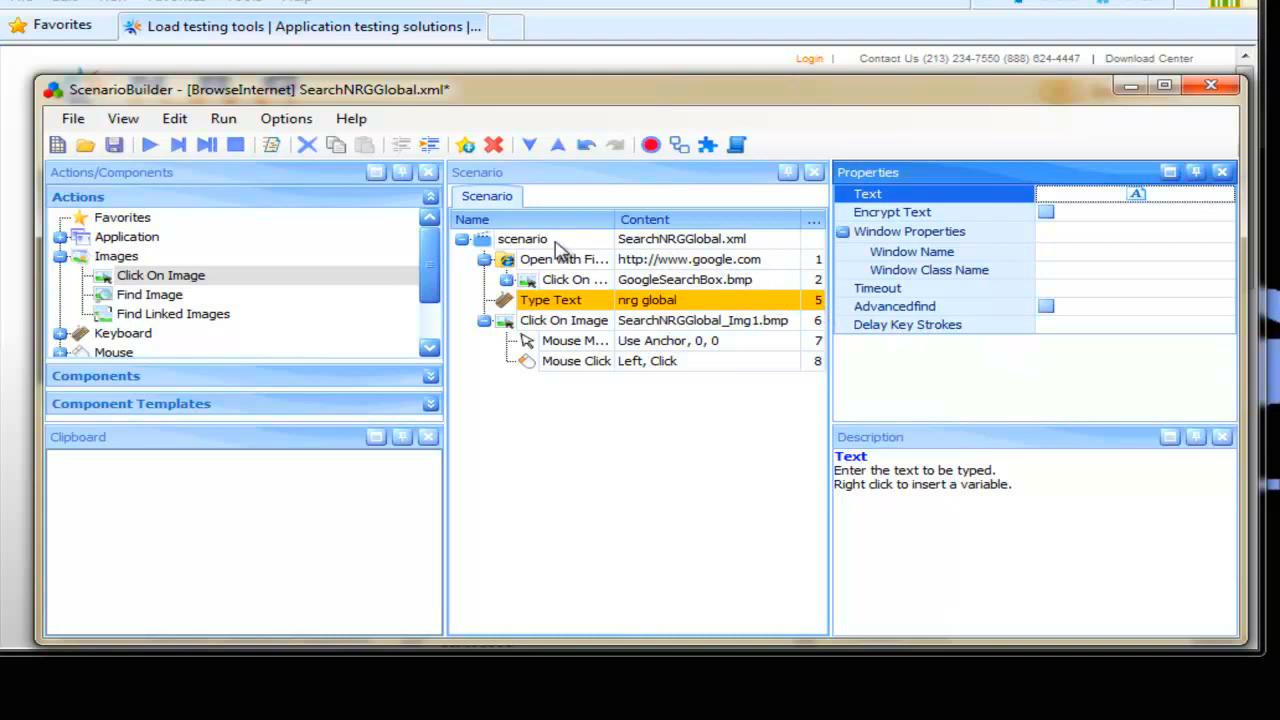
Step: Select the SearchNRGGlobal root node to show the whole scenario's properties
{"action": "left_click", "coordinate": [522, 238]}
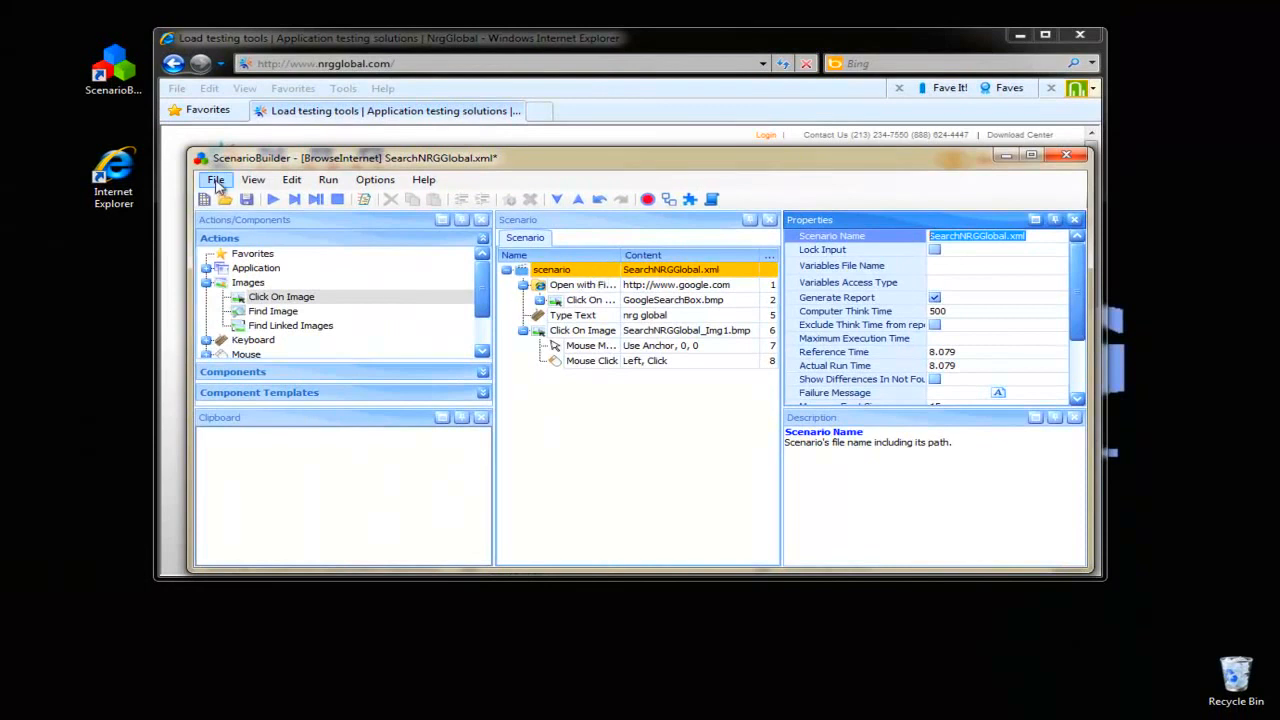
Step: Save the SearchNRGGlobal scenario via File > Save Scenario
{"action": "left_click", "coordinate": [216, 180]}
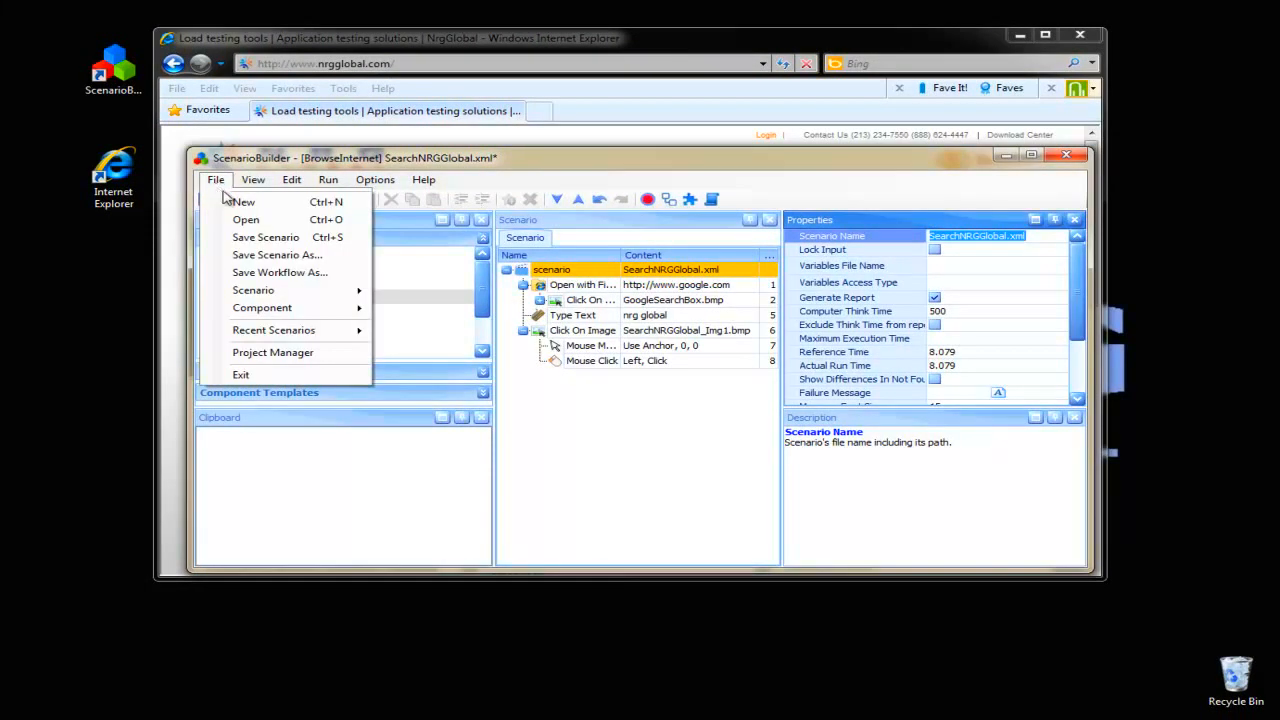
{"action": "mouse_move", "coordinate": [264, 236]}
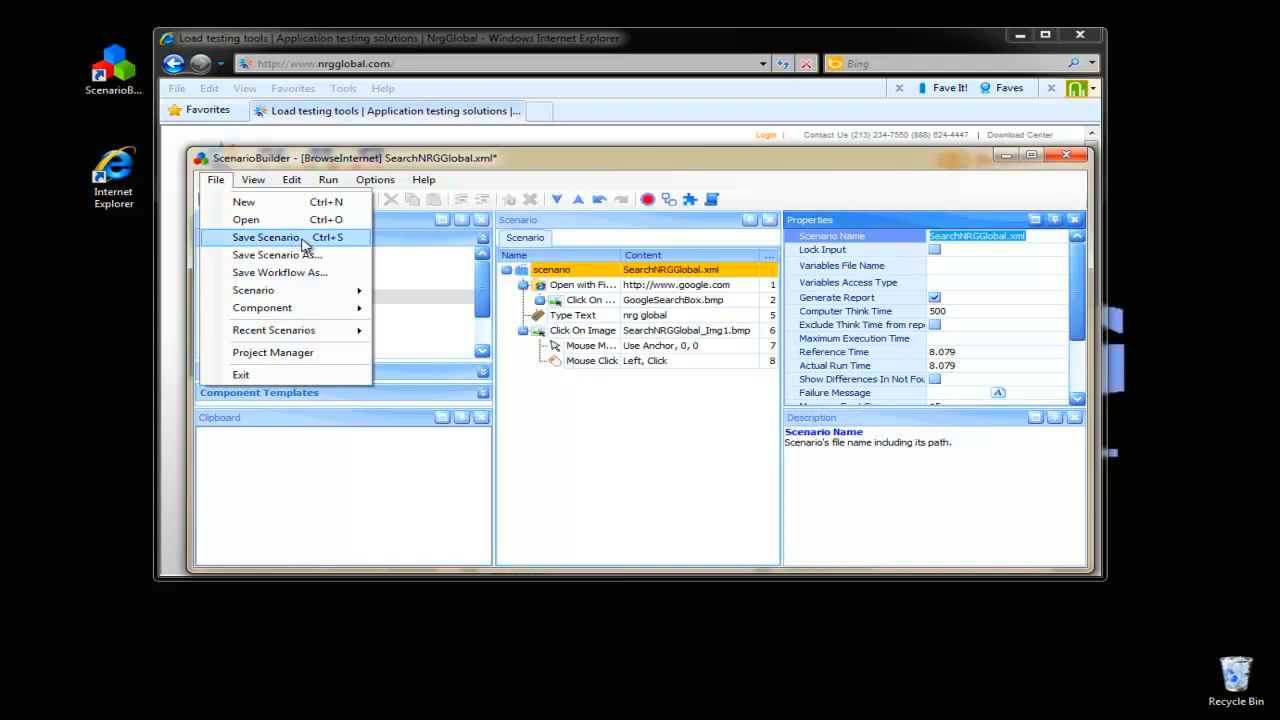
{"action": "left_click", "coordinate": [264, 238]}
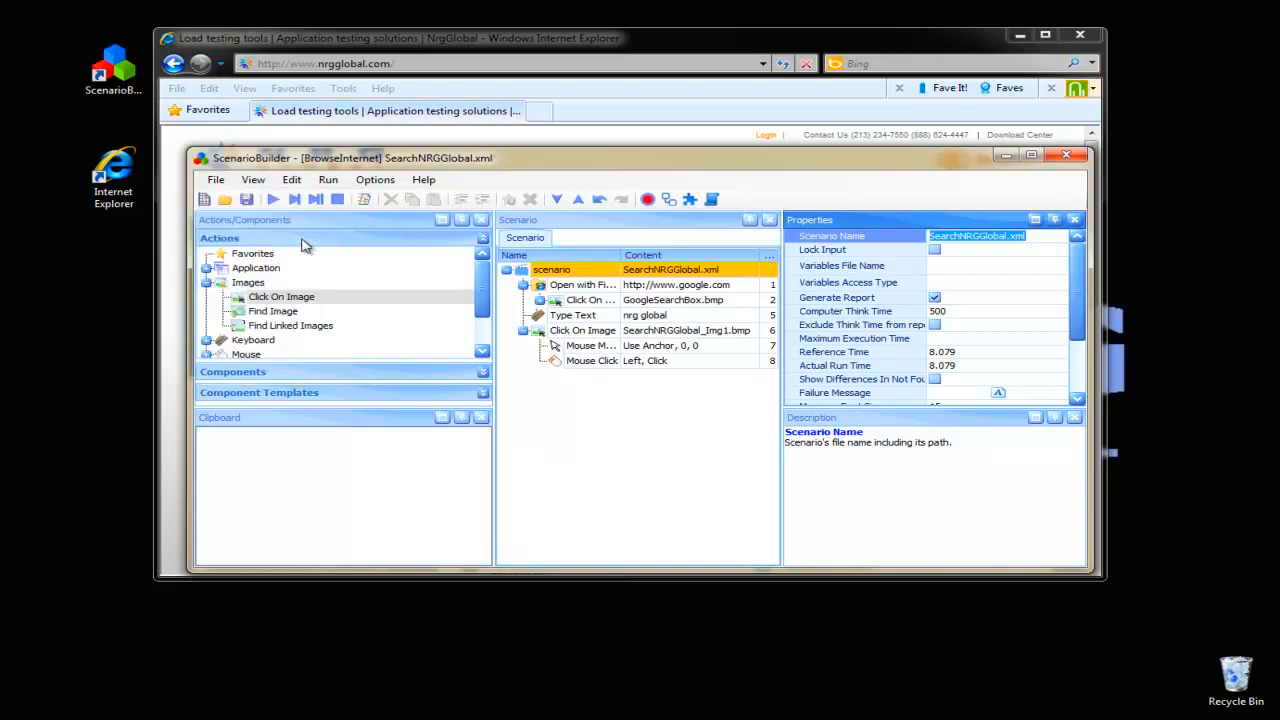